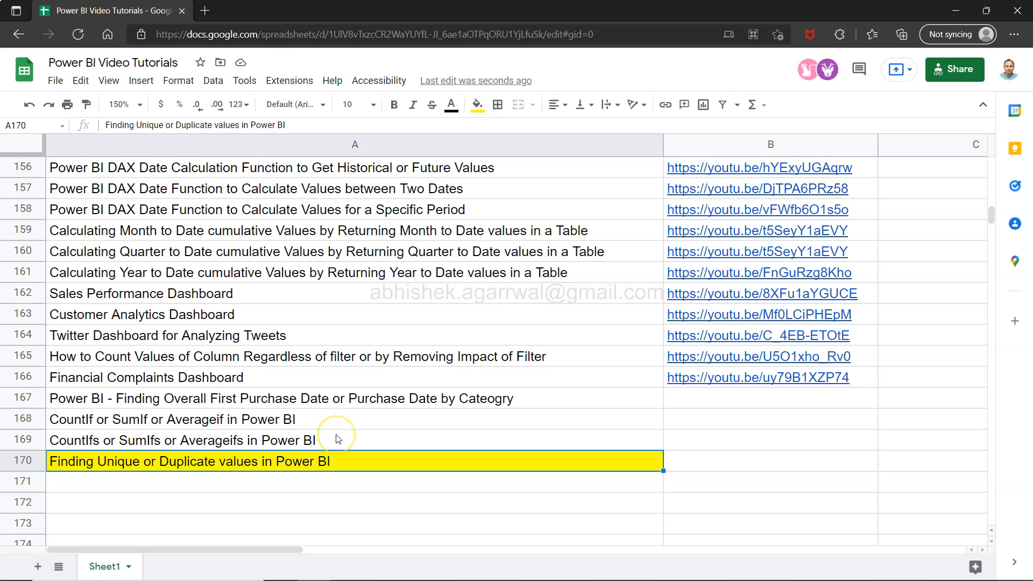
mouse_move(93, 526)
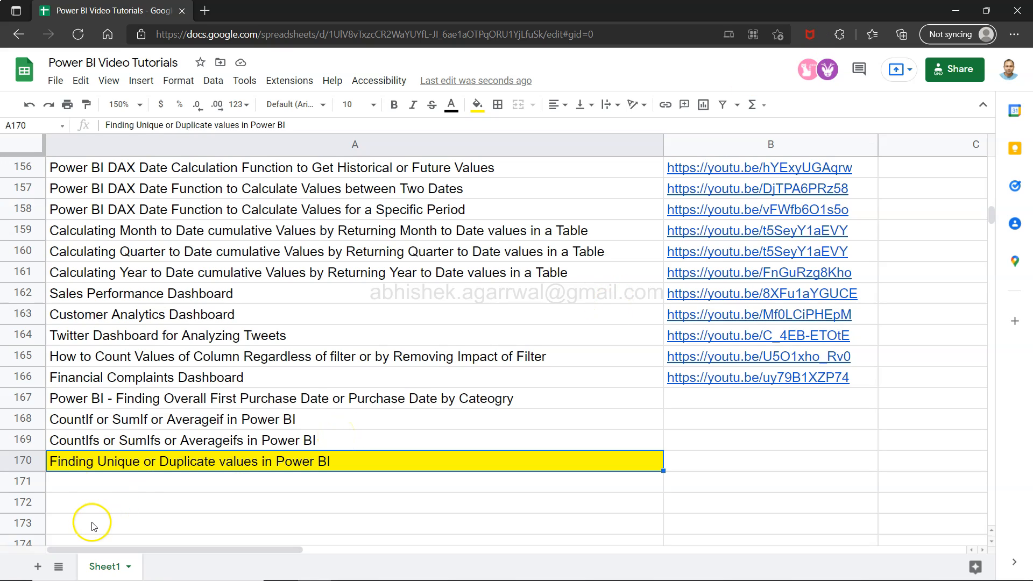
mouse_move(109, 469)
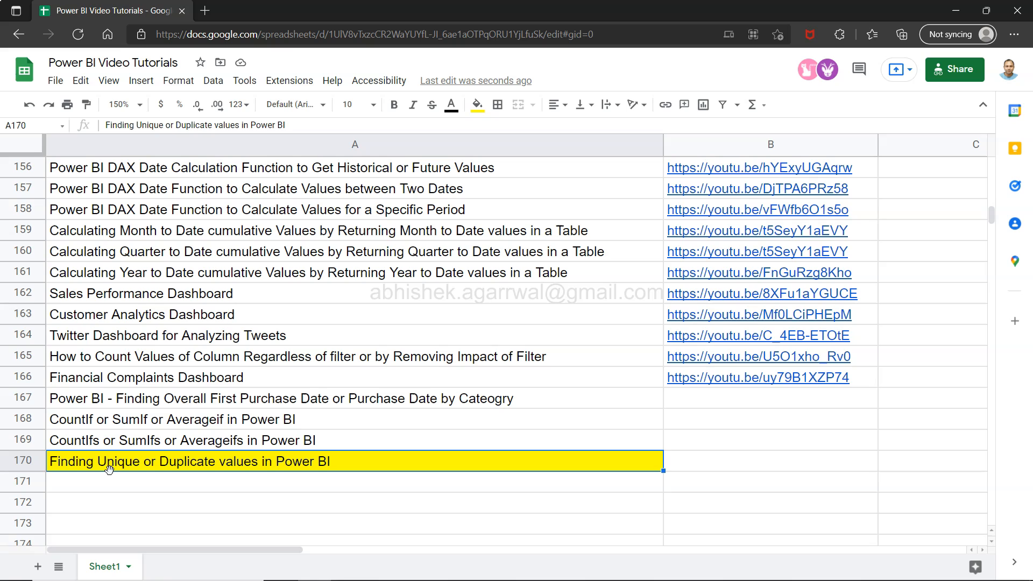
mouse_move(388, 95)
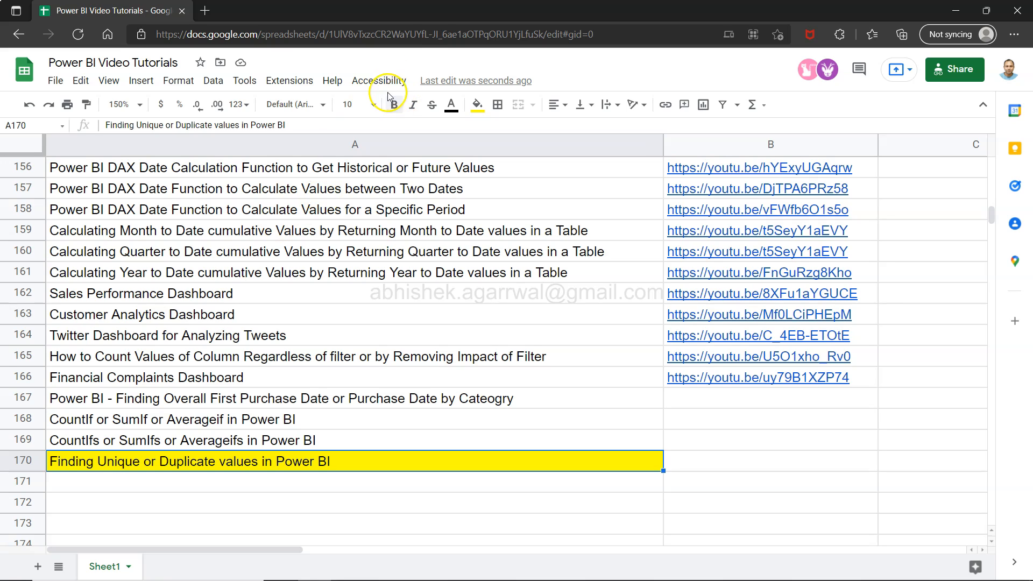
- Open an empty Find-in-sheet search over the Power BI video tutorials list
left_click(435, 34)
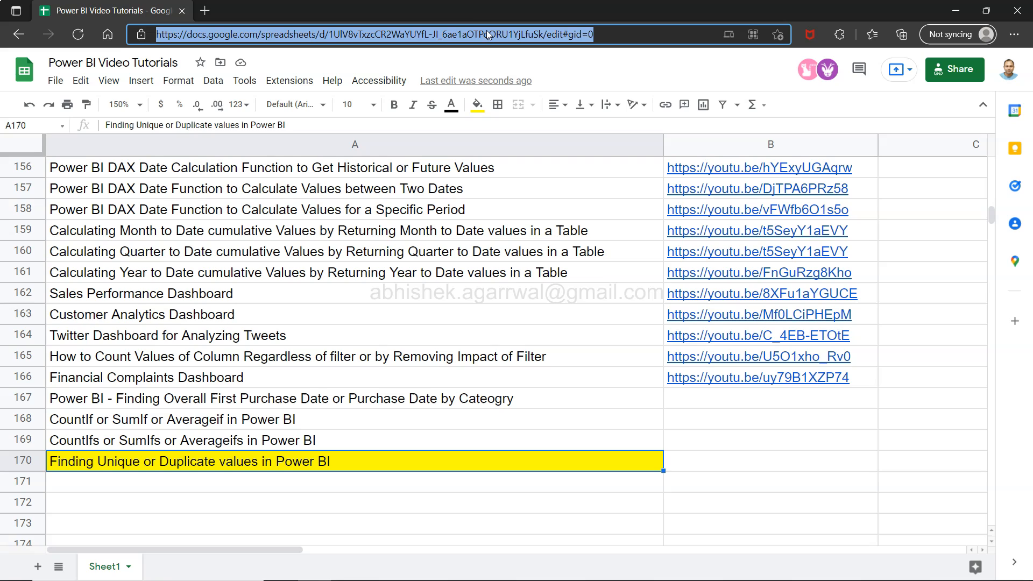
mouse_move(479, 243)
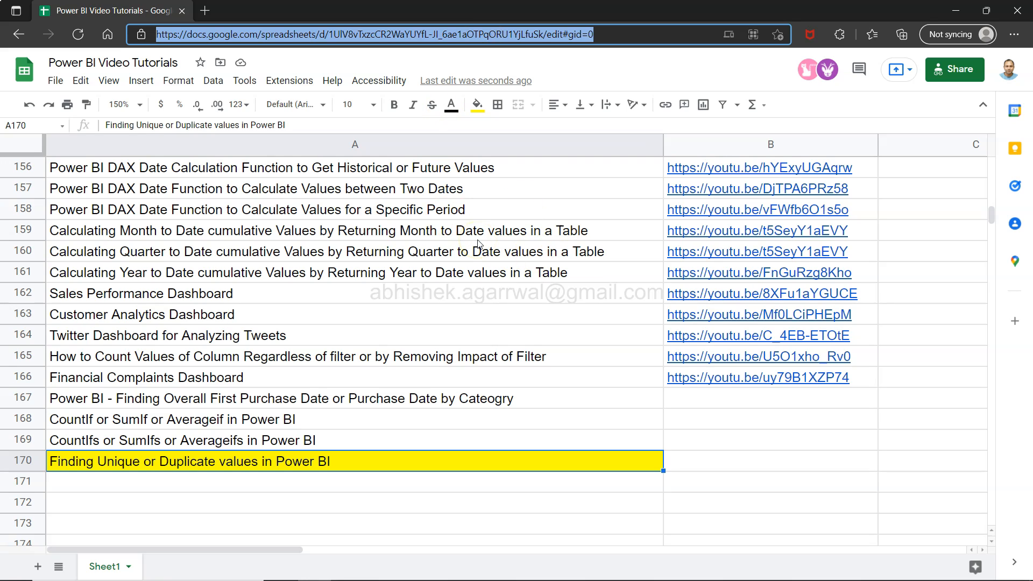
mouse_move(811, 71)
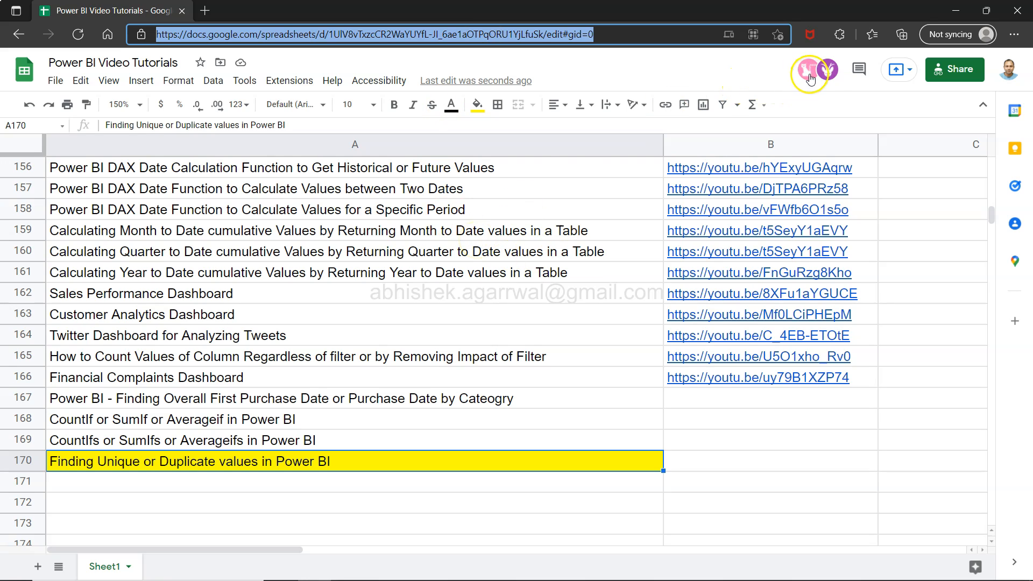
mouse_move(812, 71)
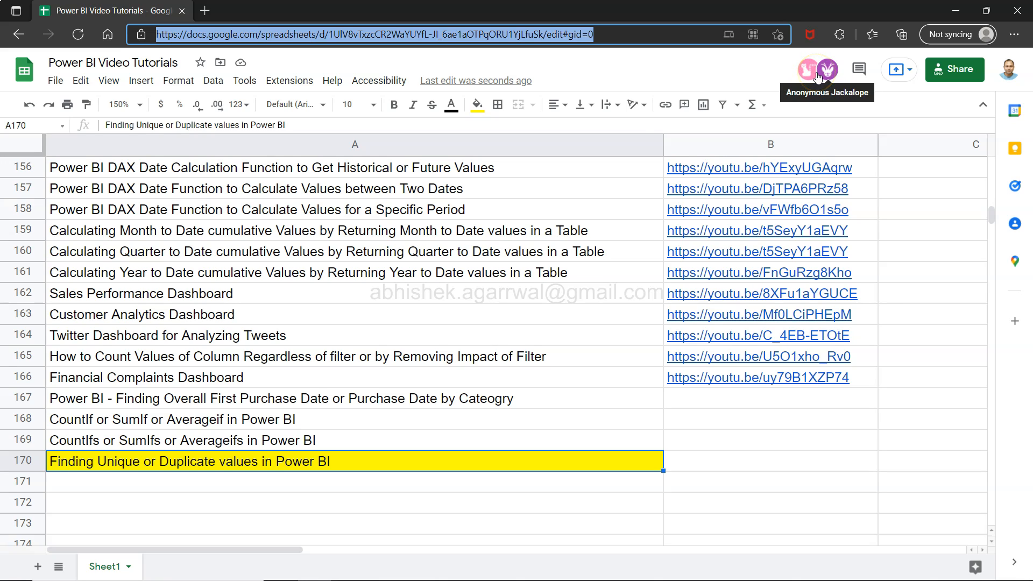
mouse_move(507, 287)
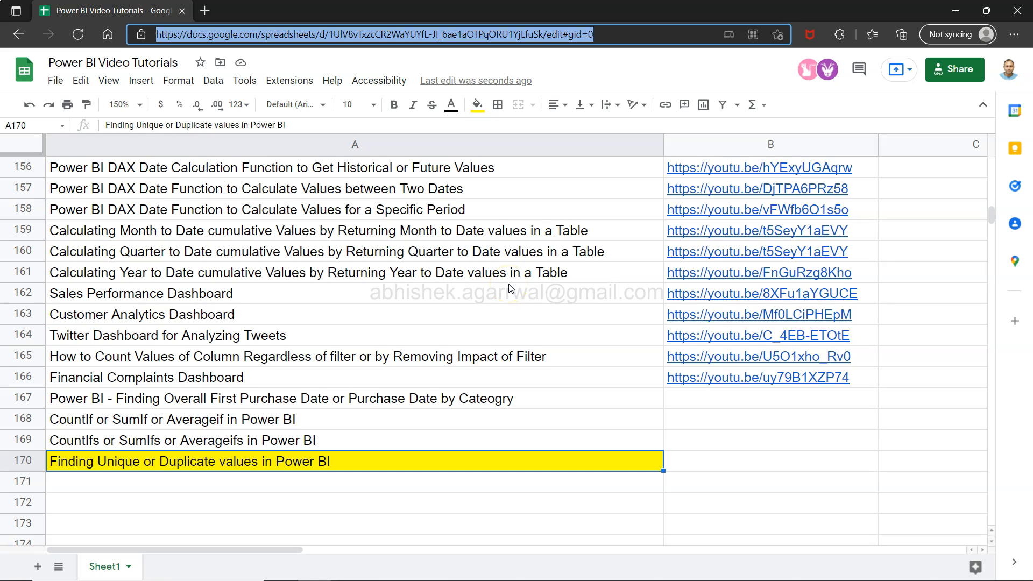
mouse_move(527, 235)
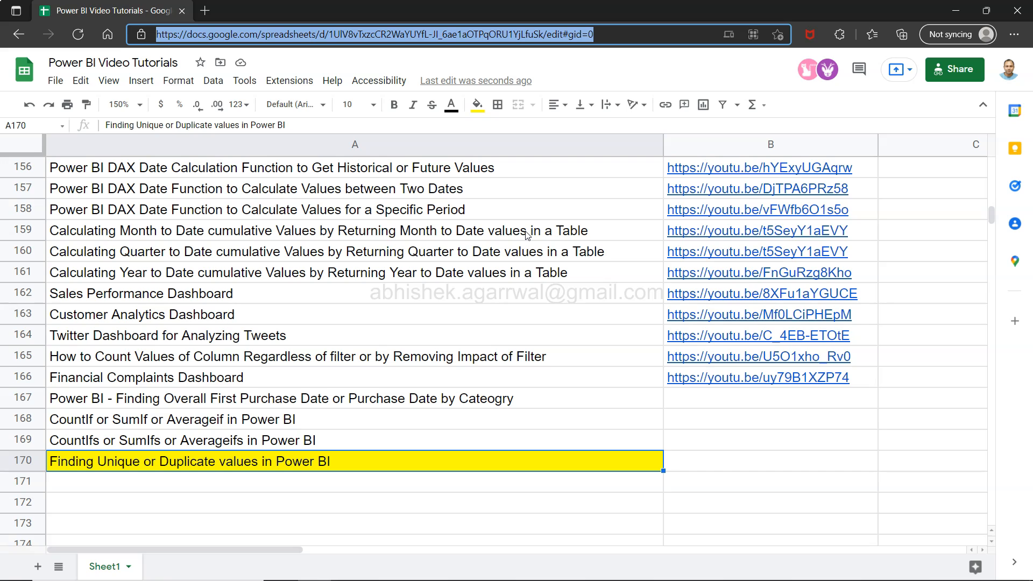
mouse_move(527, 73)
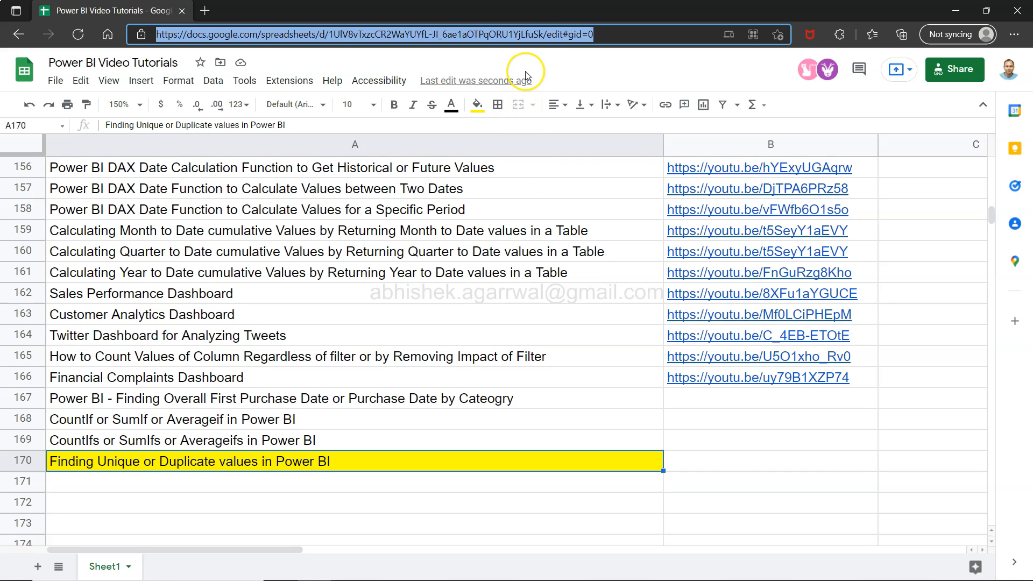
mouse_move(539, 35)
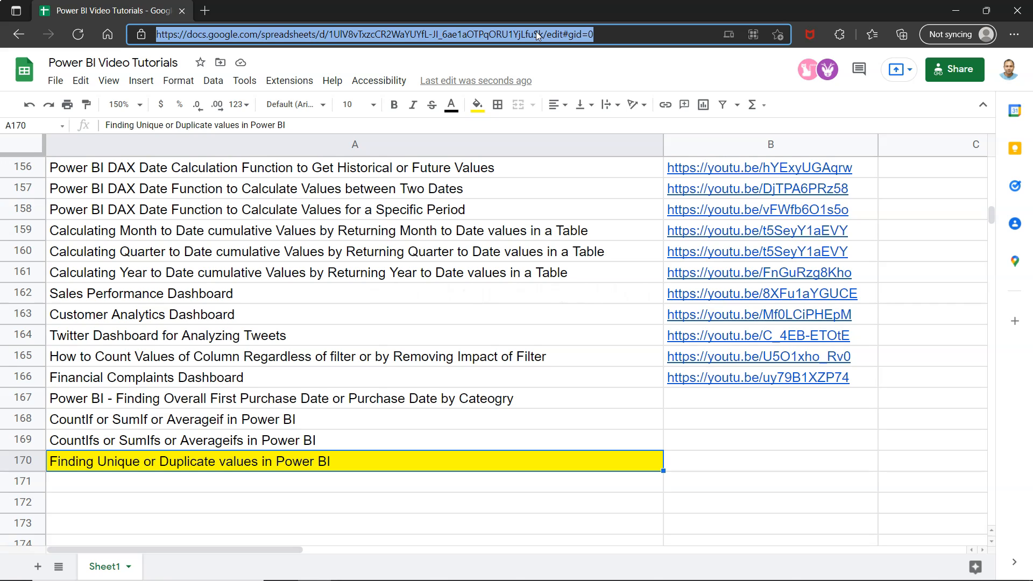
mouse_move(445, 26)
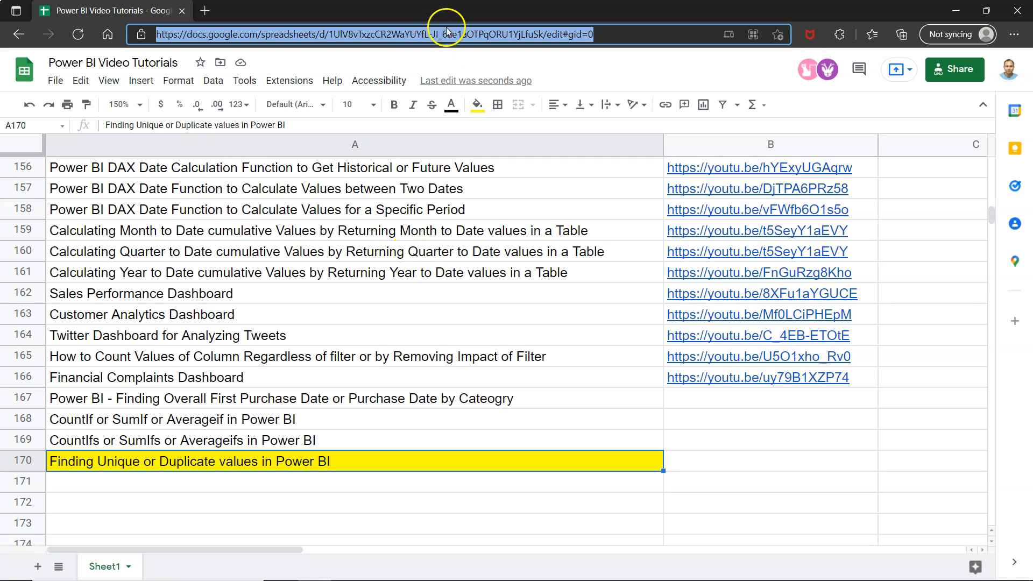
mouse_move(316, 494)
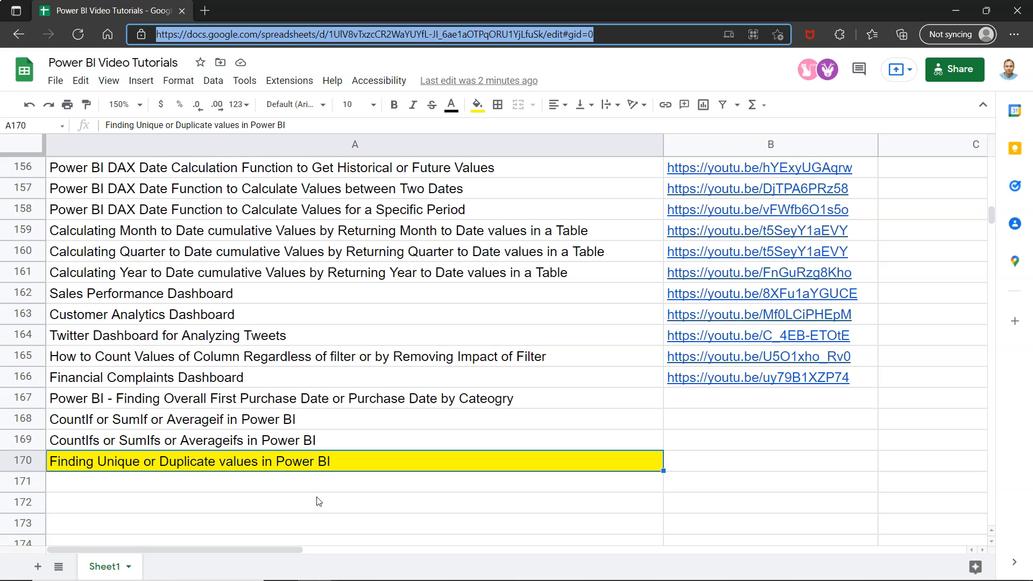
mouse_move(42, 461)
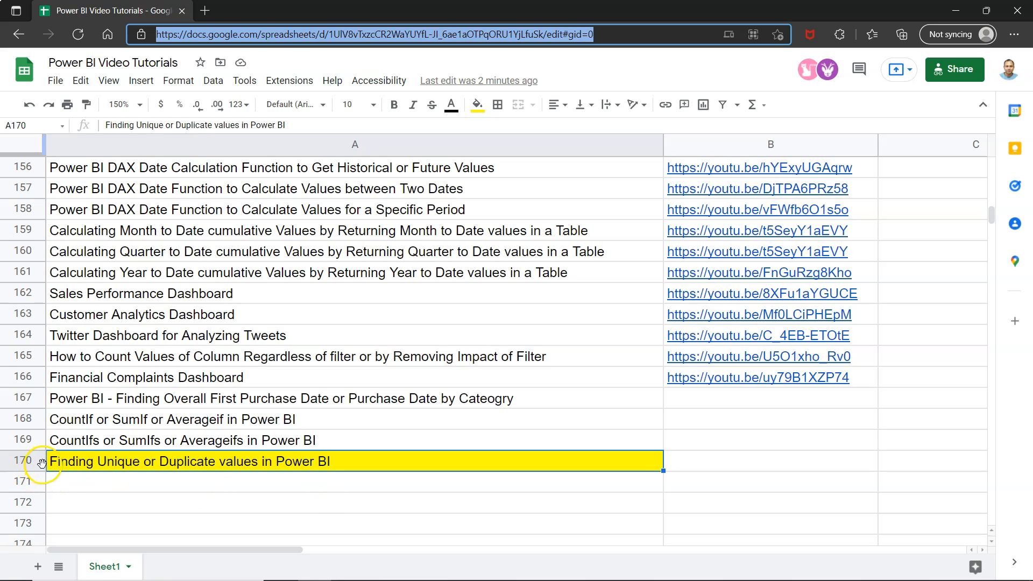
mouse_move(628, 168)
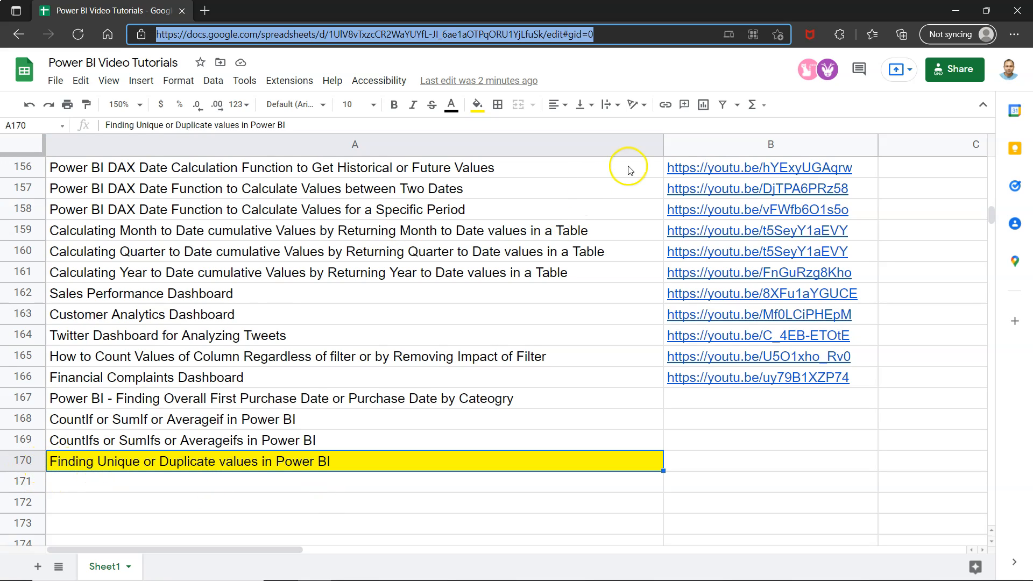
mouse_move(780, 143)
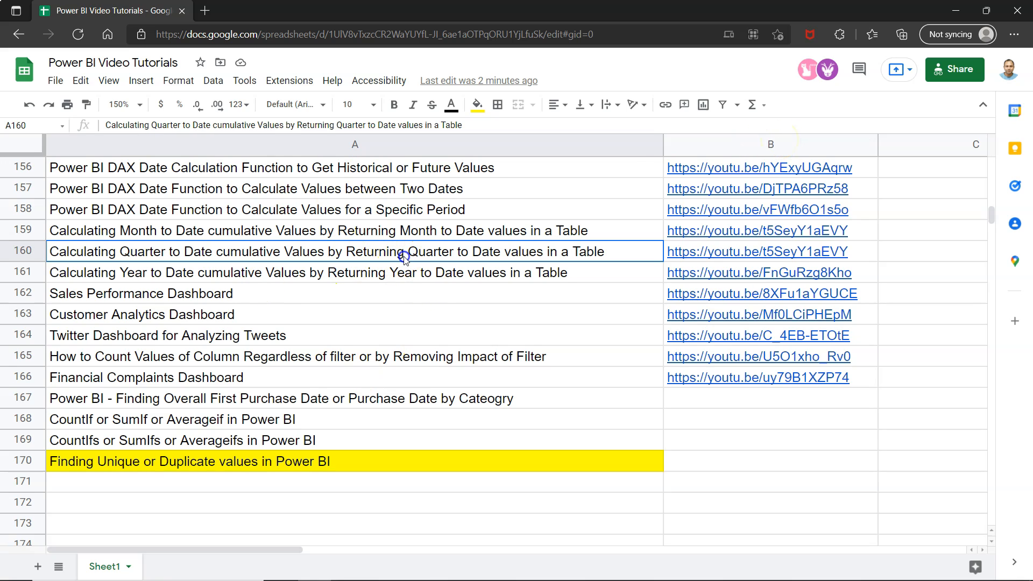
key("ctrl+f")
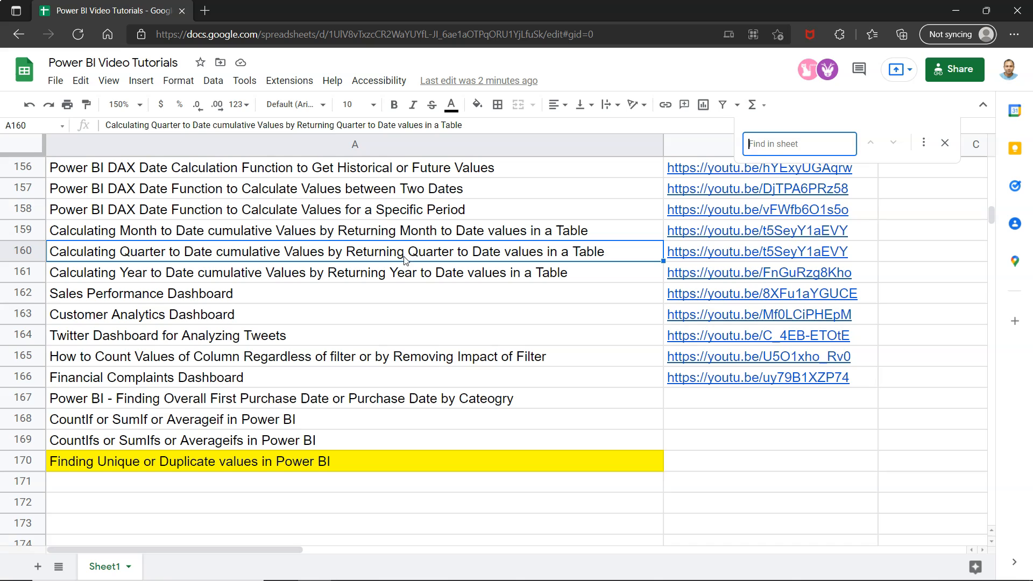
mouse_move(297, 470)
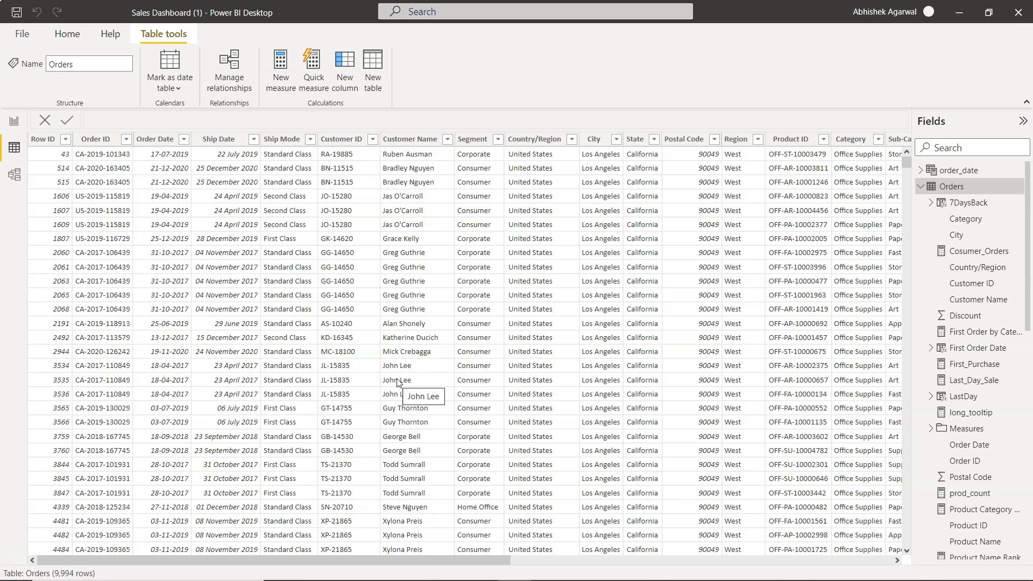
mouse_move(959, 187)
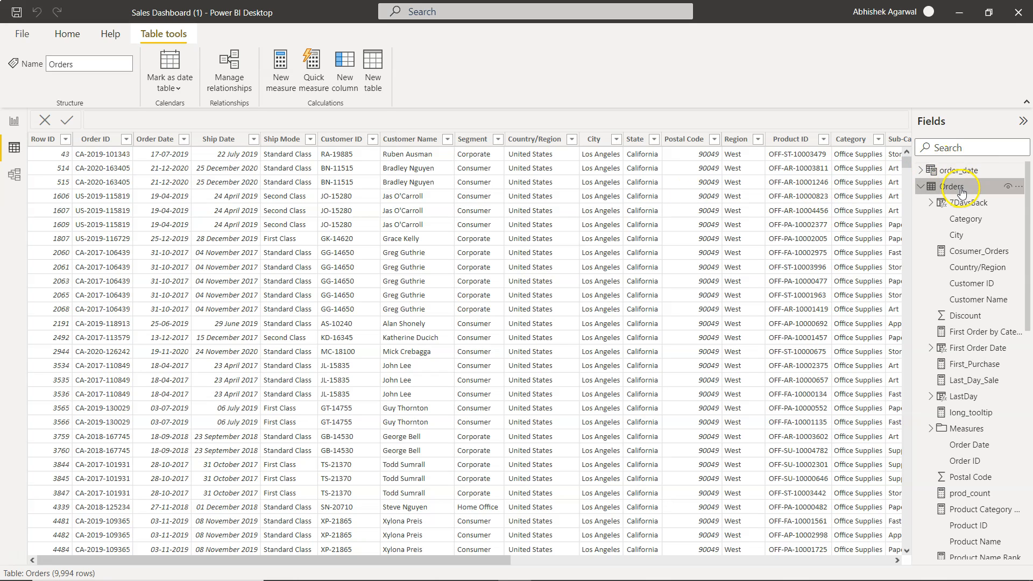
left_click(1025, 123)
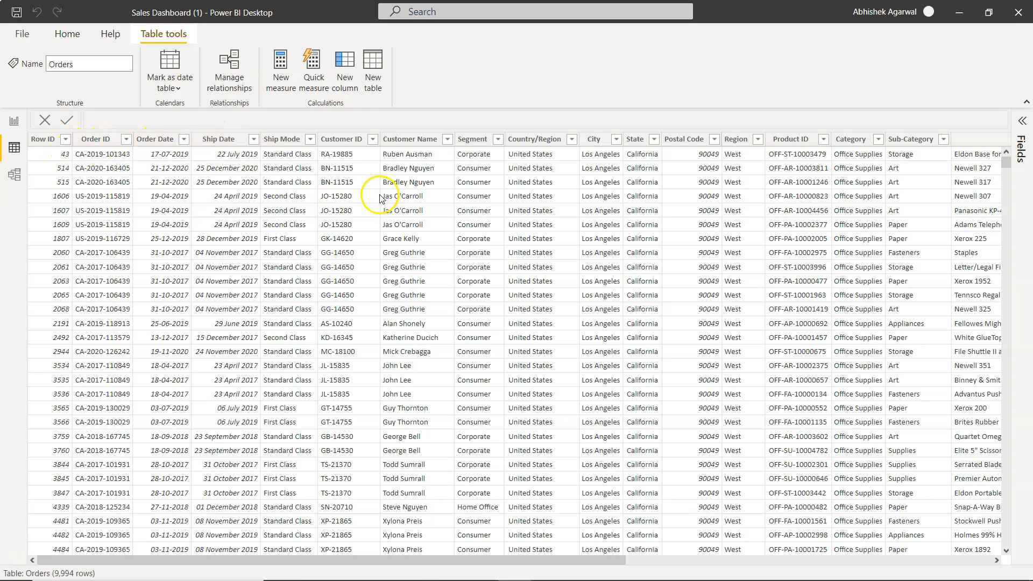
mouse_move(443, 173)
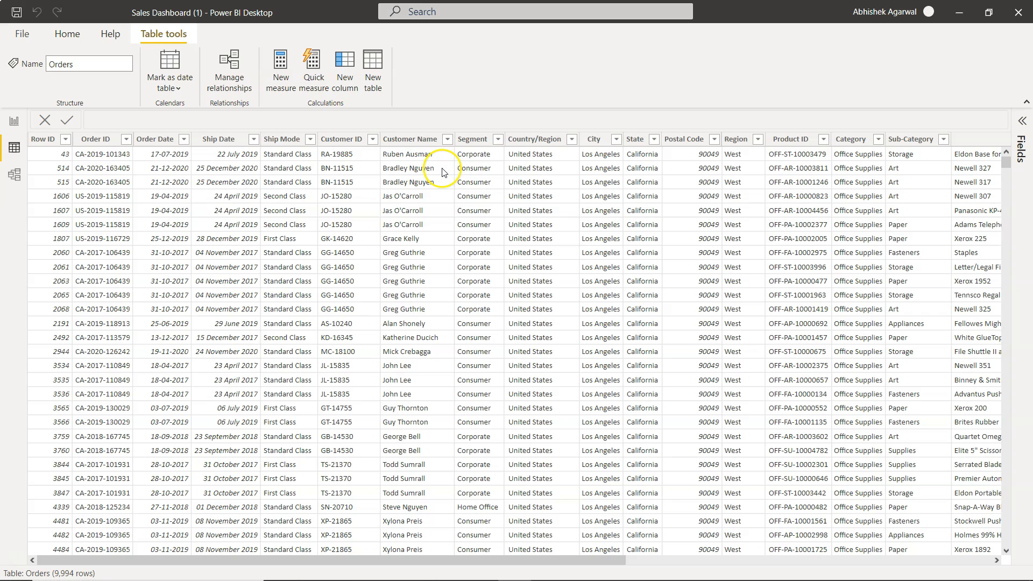
mouse_move(433, 191)
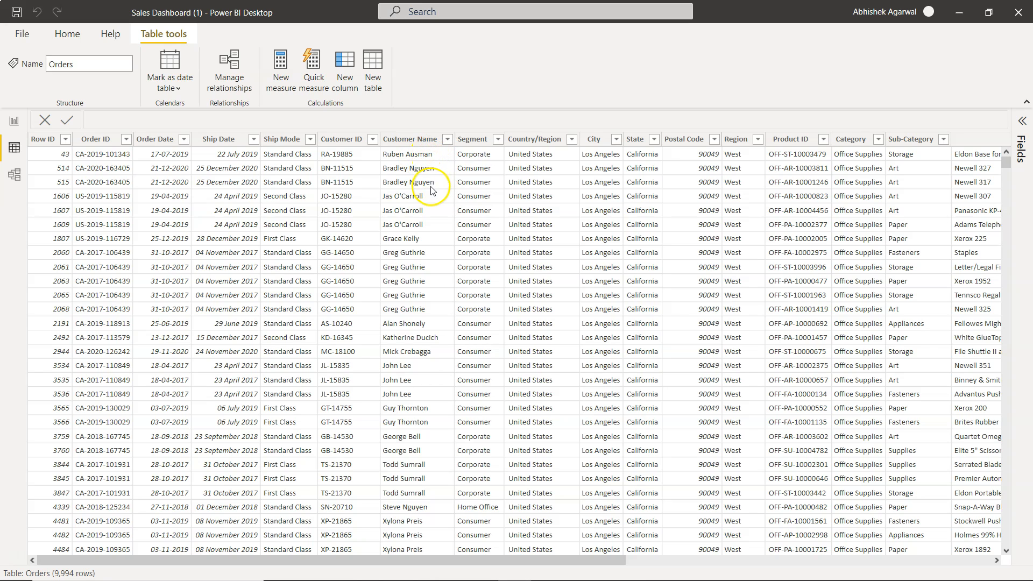
scroll("right", 3)
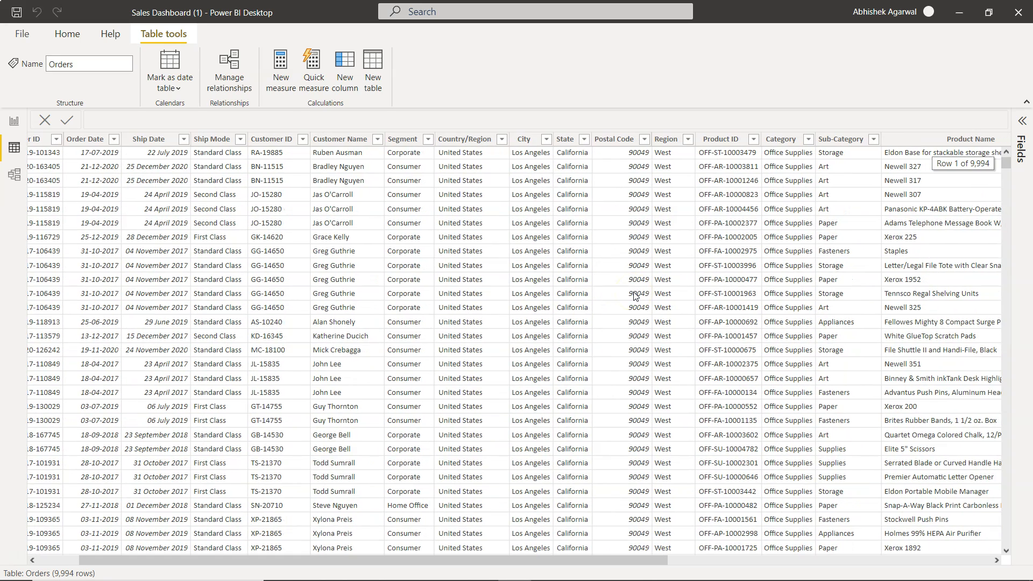
scroll("left", 3)
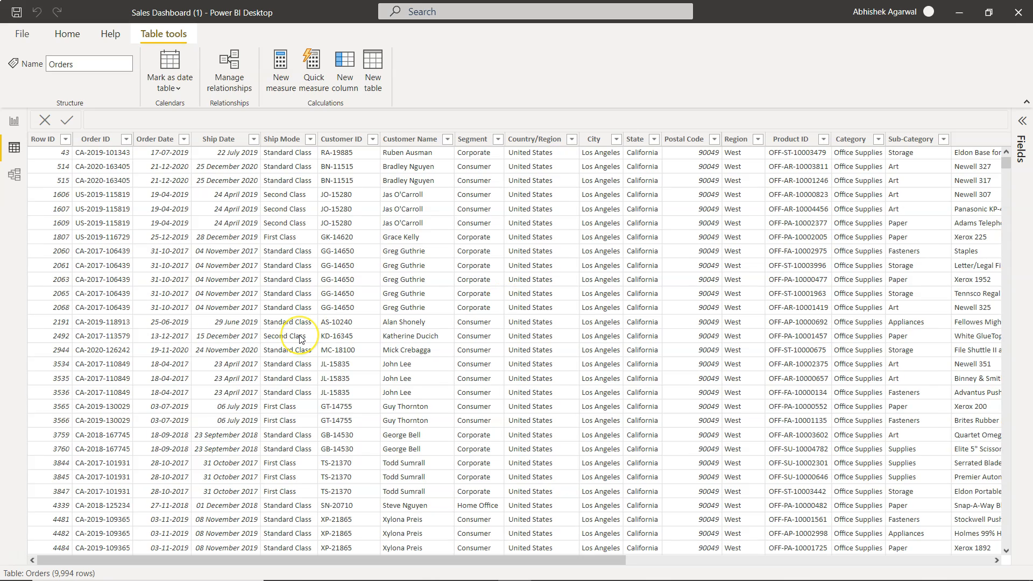
mouse_move(298, 338)
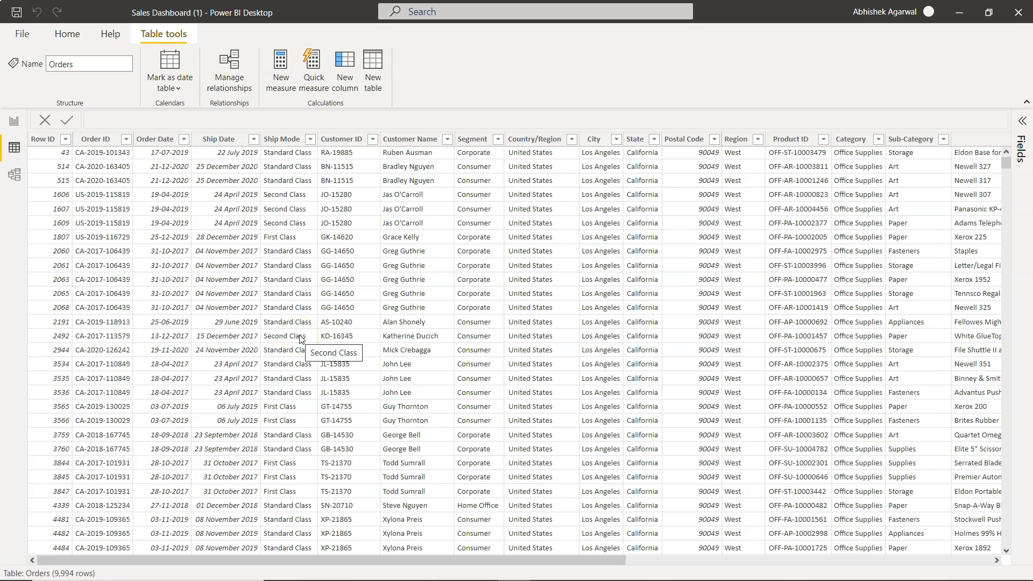
mouse_move(107, 152)
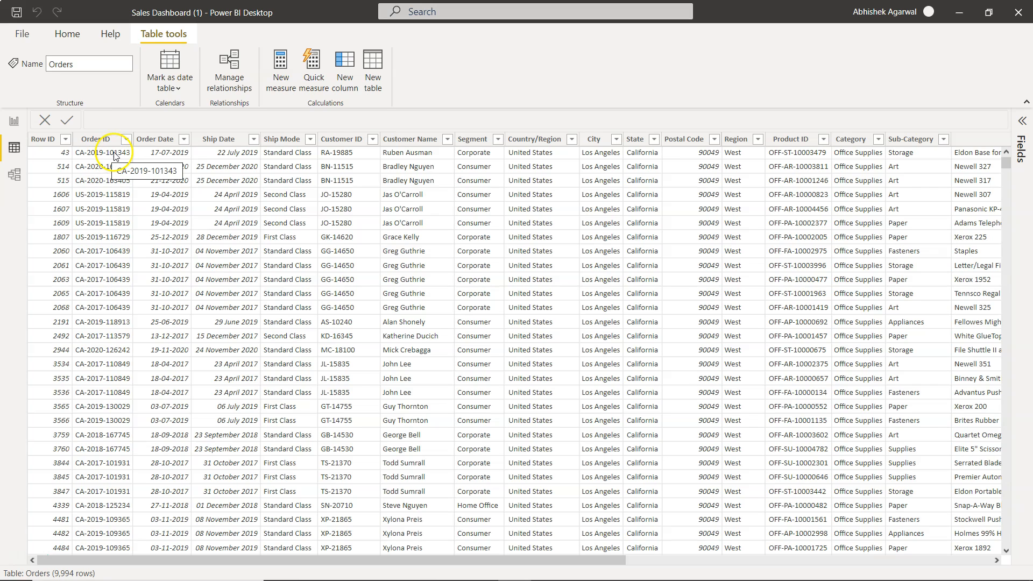
mouse_move(109, 159)
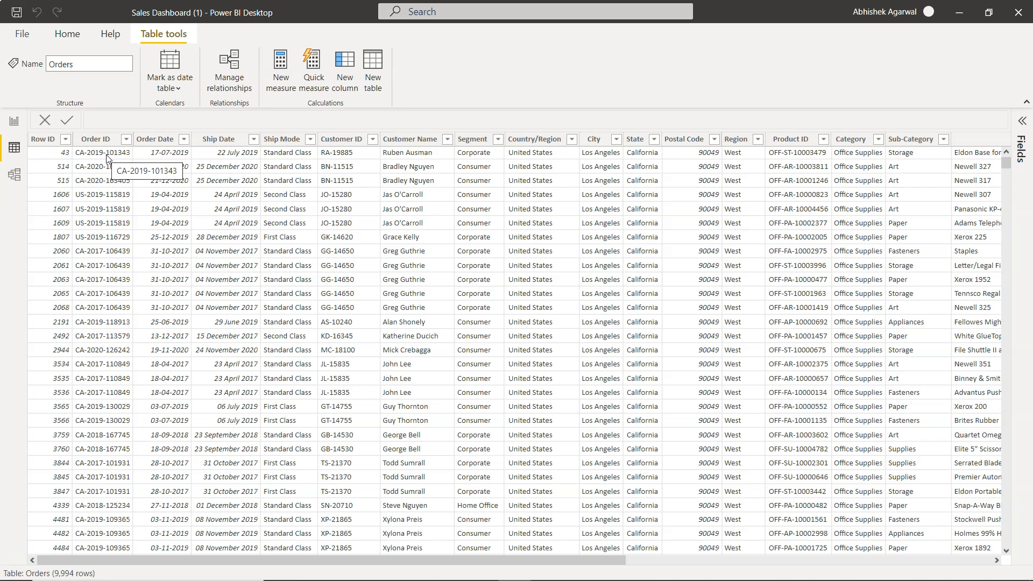
mouse_move(126, 159)
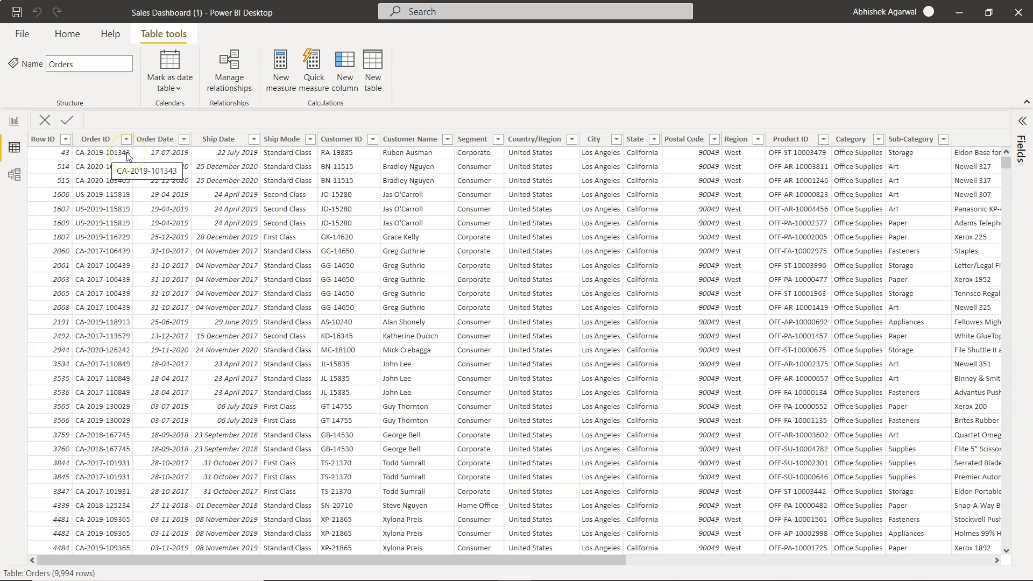
mouse_move(141, 187)
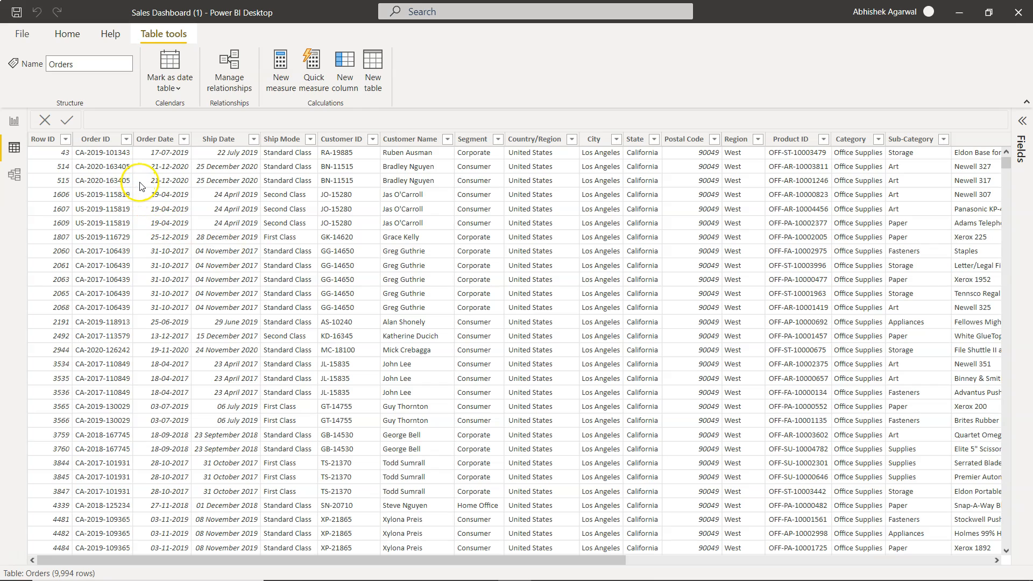
mouse_move(143, 174)
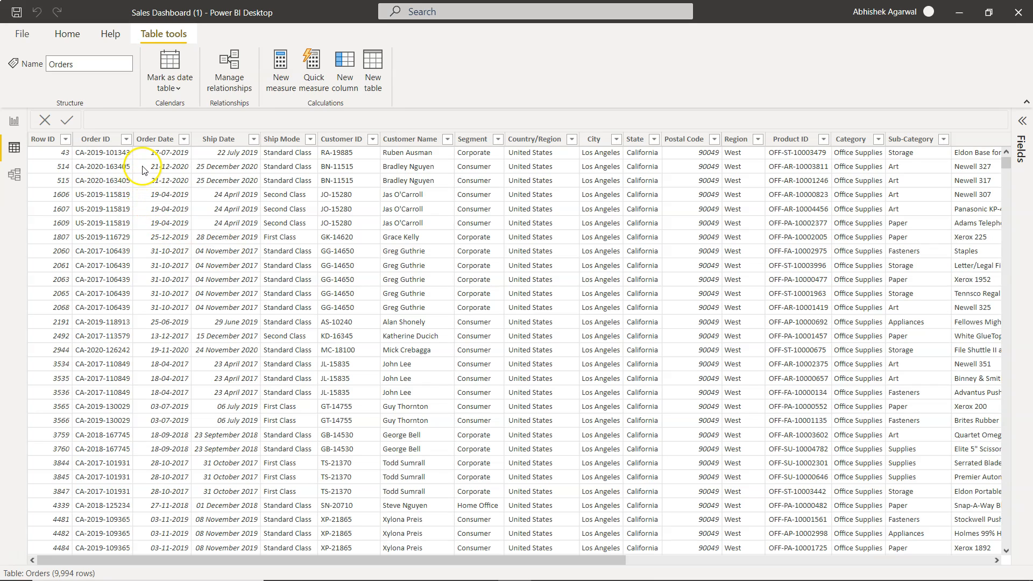
mouse_move(123, 191)
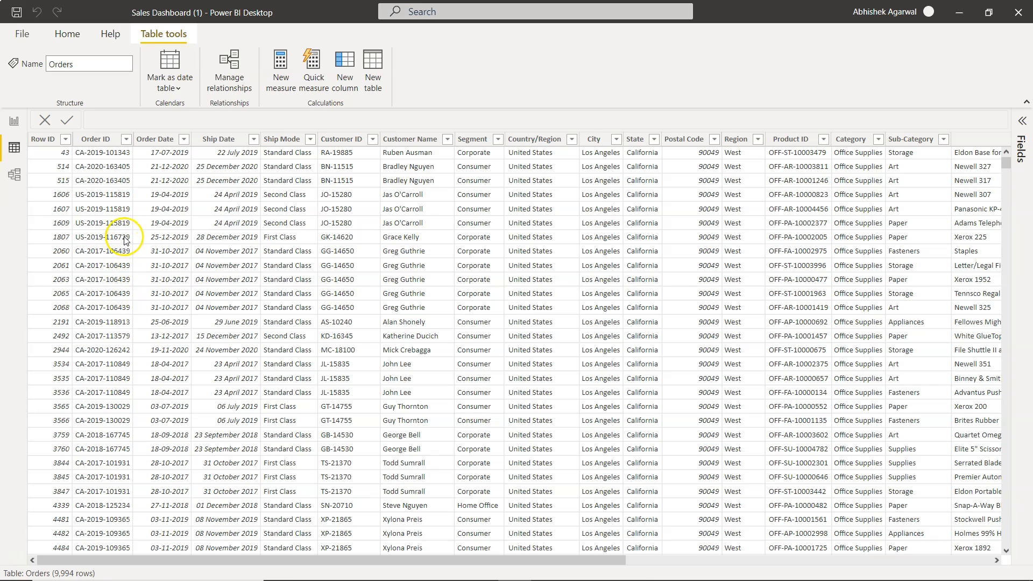
mouse_move(126, 252)
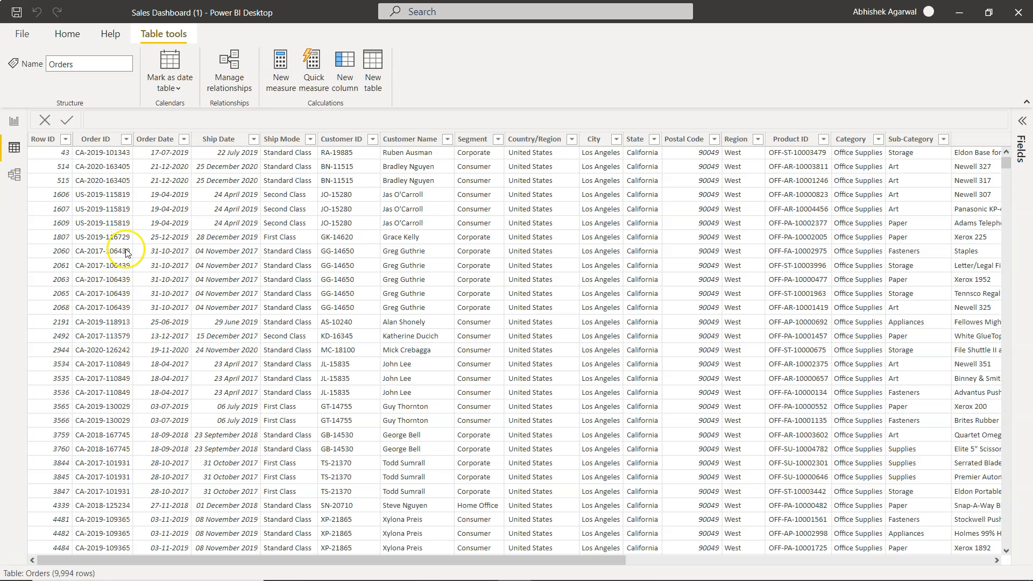
mouse_move(128, 292)
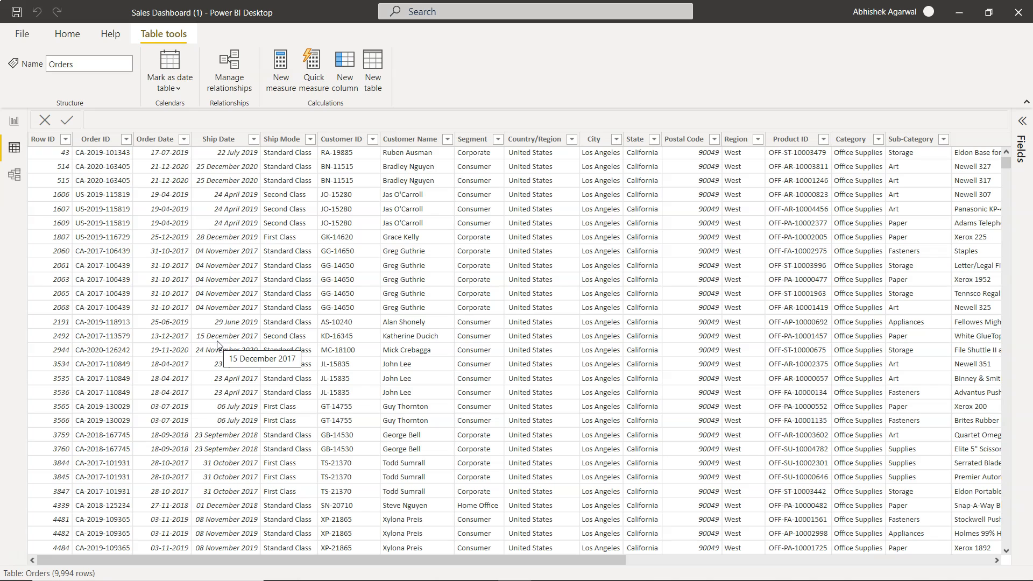
mouse_move(194, 287)
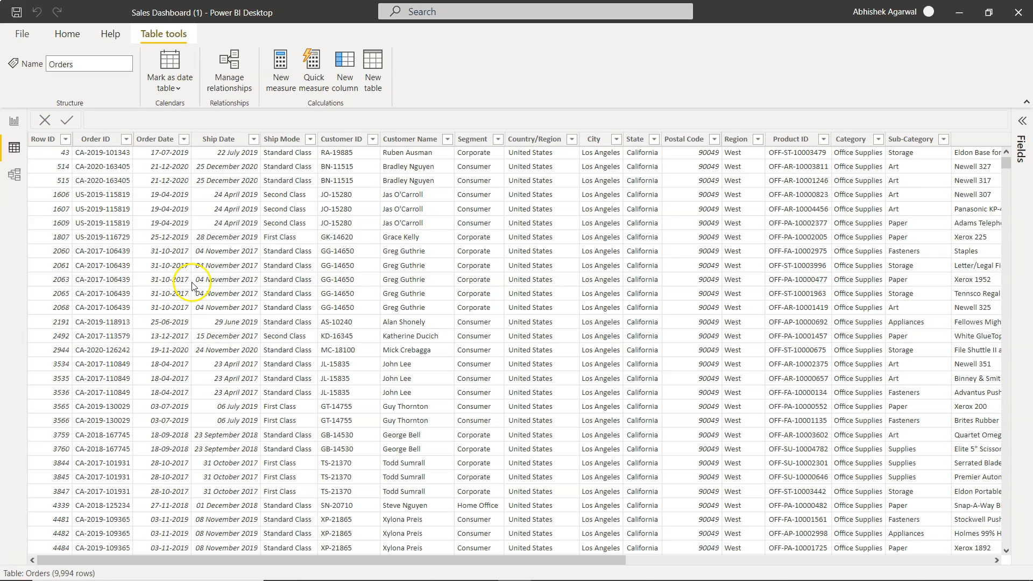
mouse_move(125, 157)
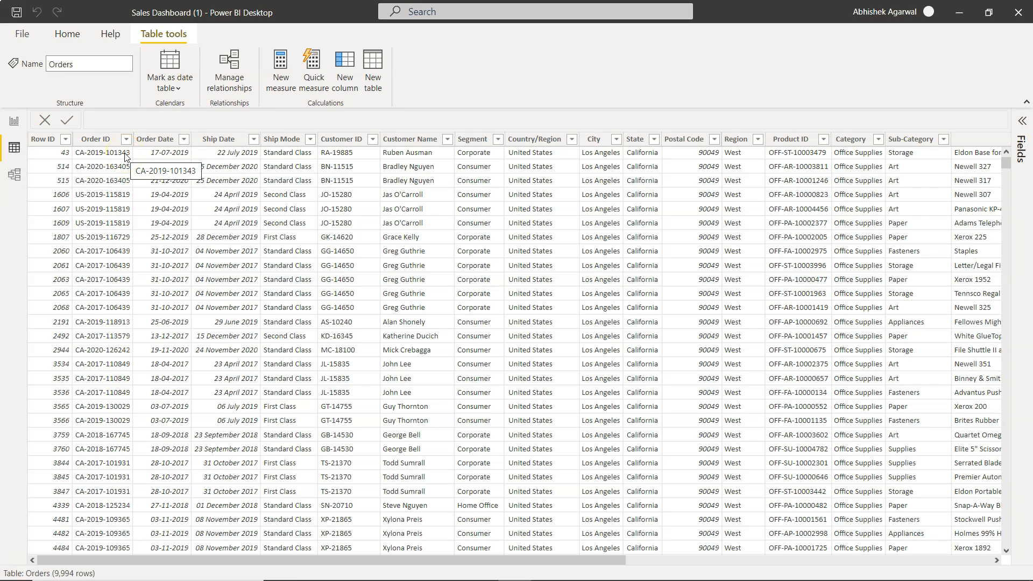
mouse_move(137, 185)
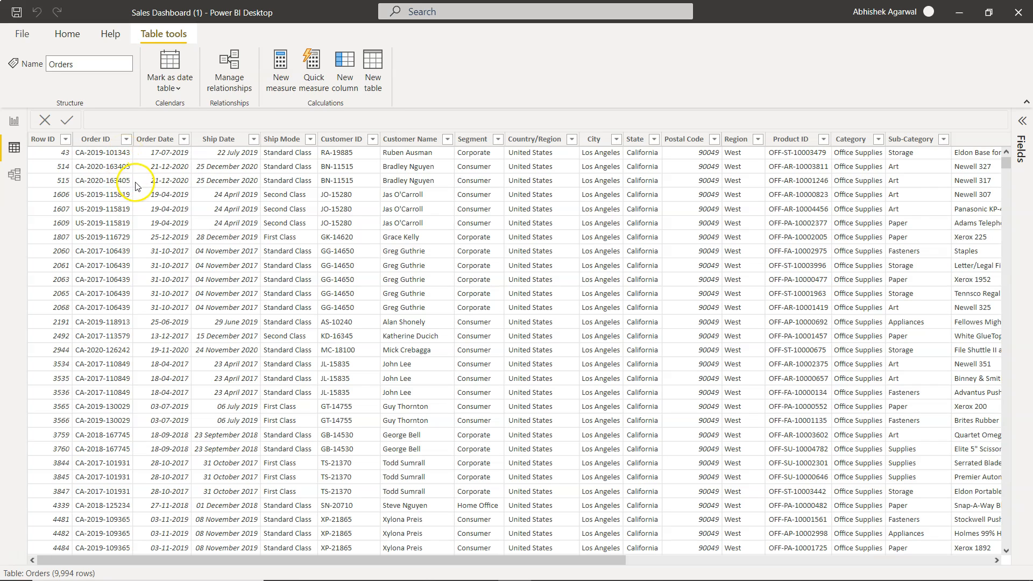
mouse_move(125, 179)
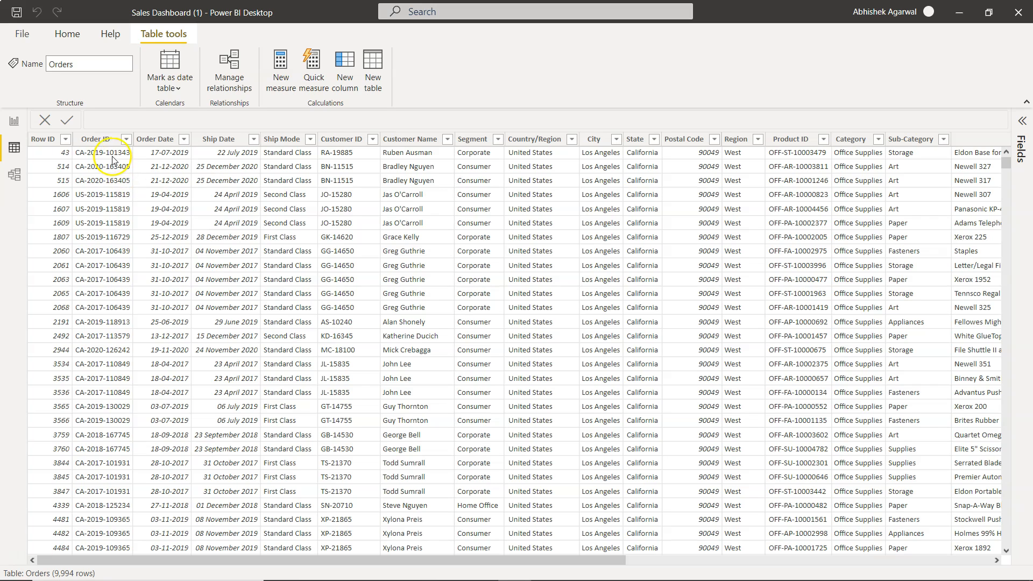
- Sort the Orders table by Order ID ascending and bring up that column's options
left_click(95, 139)
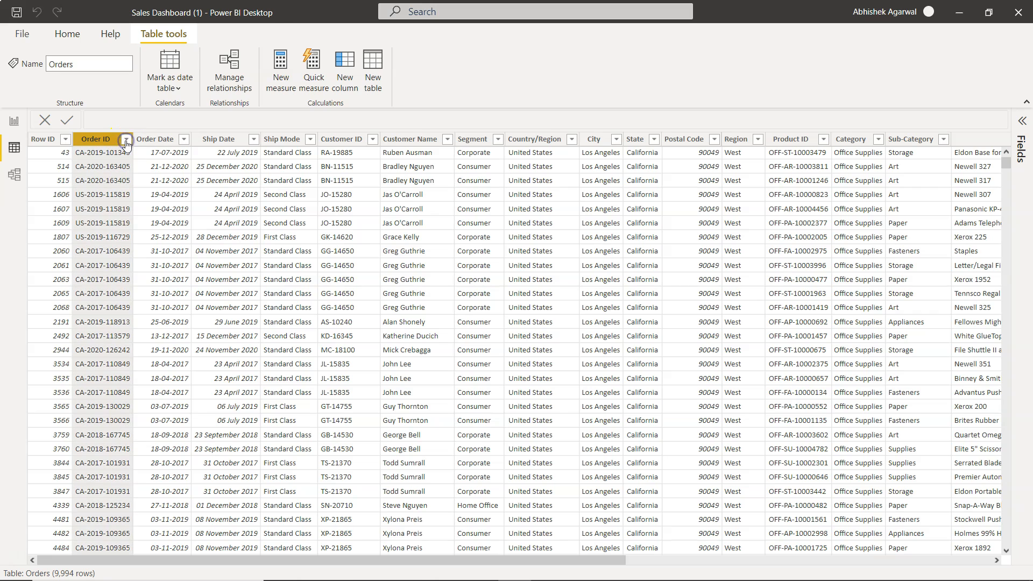
left_click(96, 152)
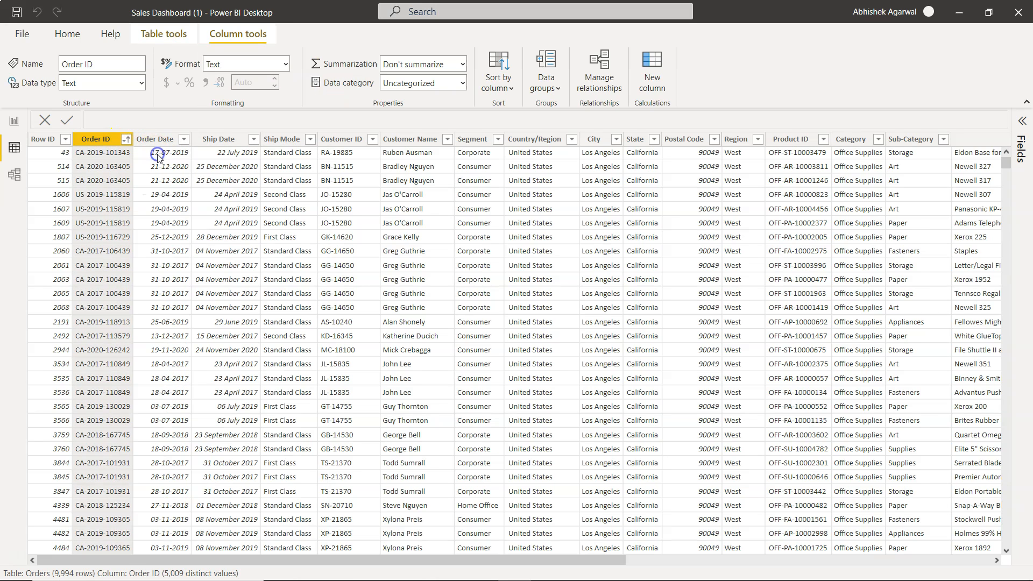
right_click(102, 139)
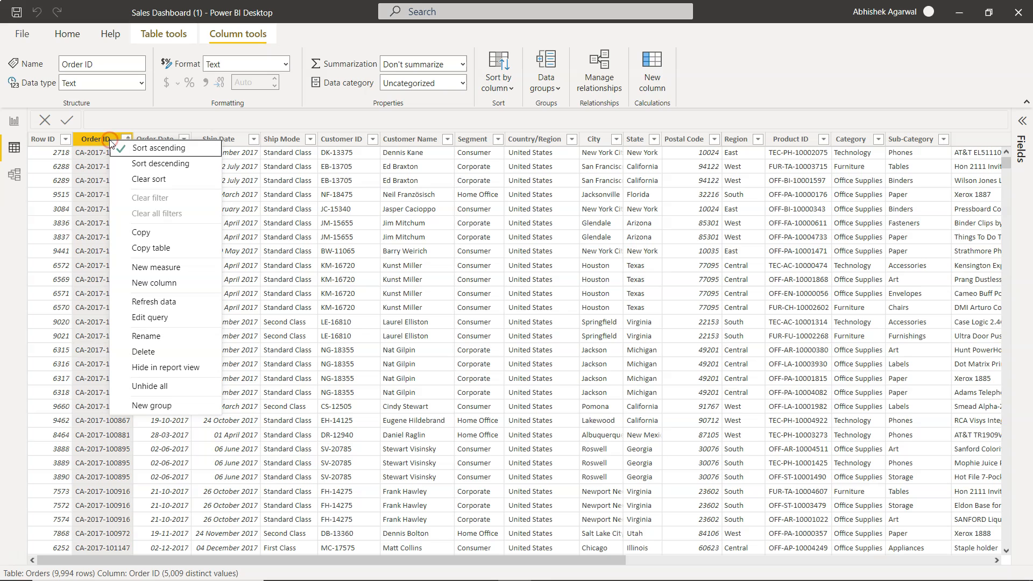
mouse_move(163, 179)
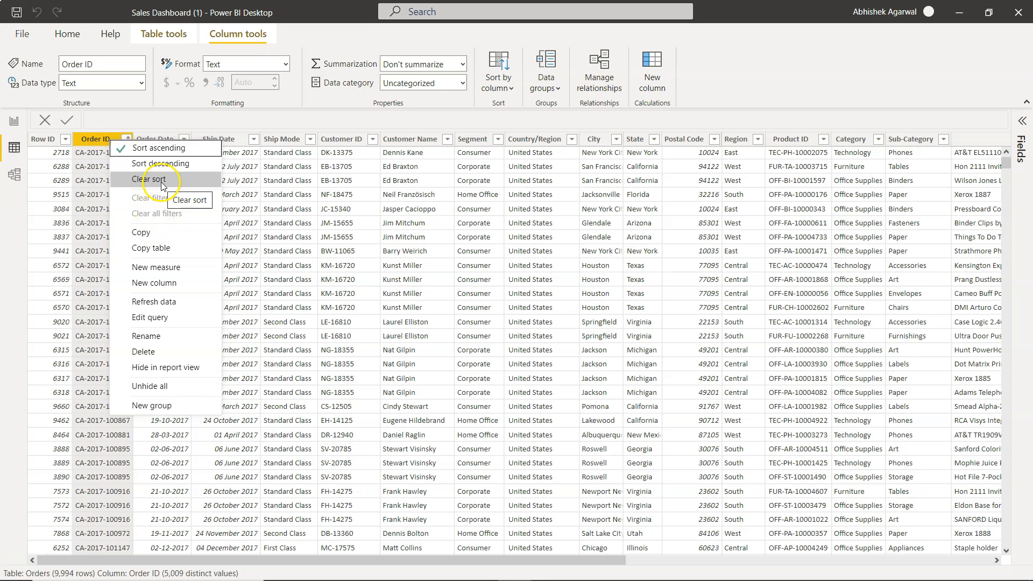
mouse_move(168, 293)
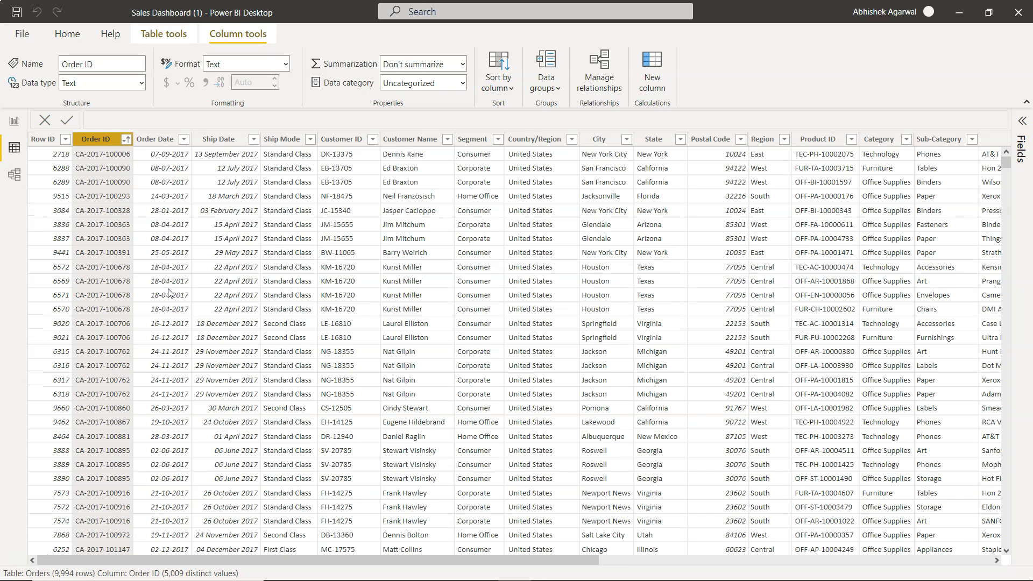
mouse_move(437, 224)
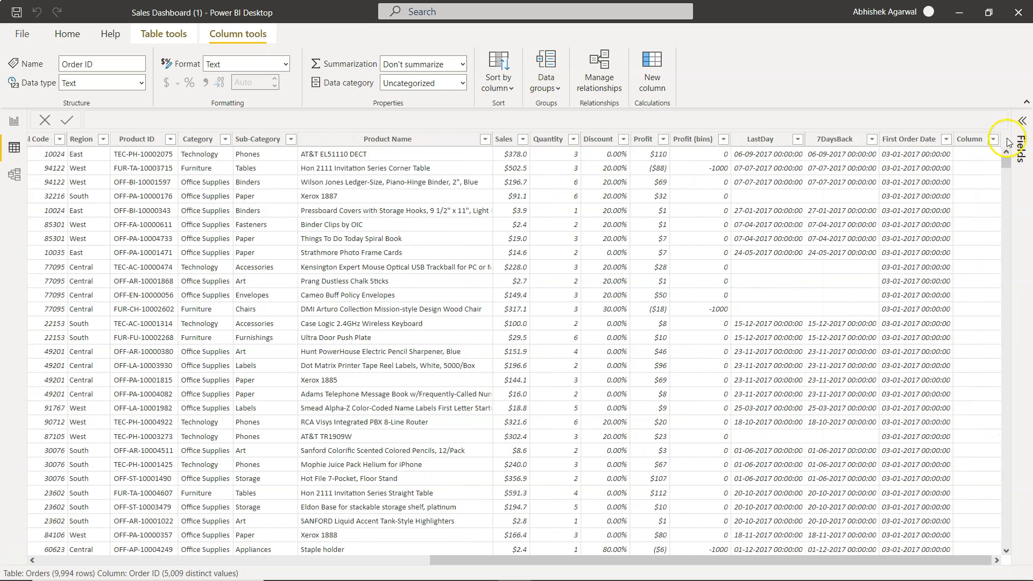
- Name the column 'Uniqu or Multiple Orders =' and begin typing COUNTROWS(FILTER(
left_click(974, 139)
type("Un")
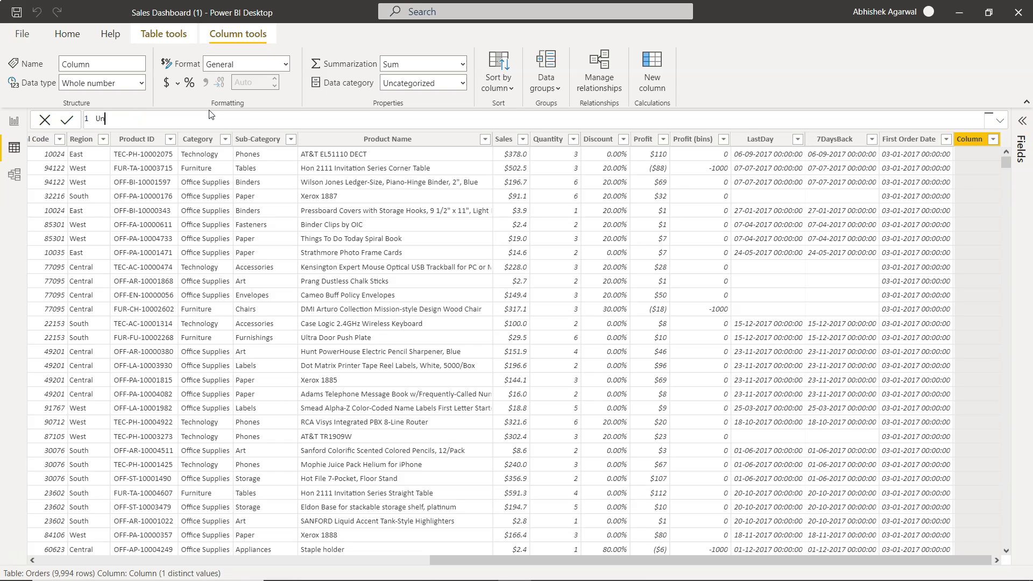
type("iqu")
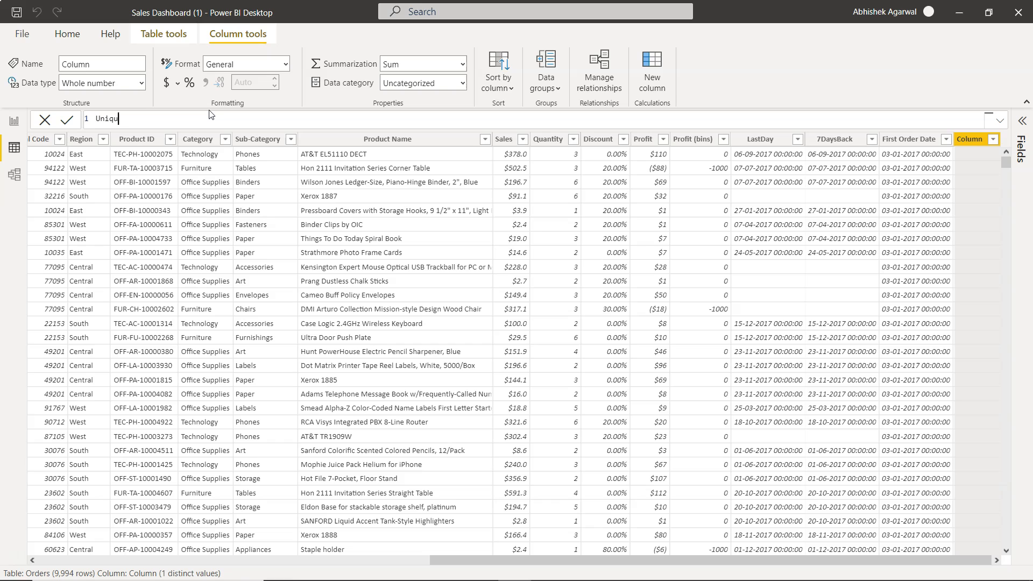
type("or M")
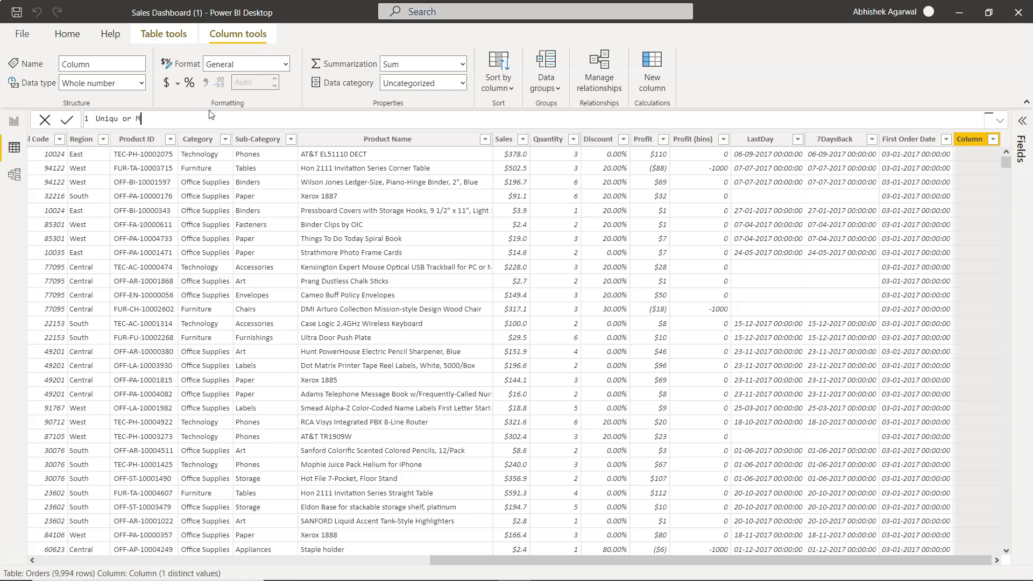
type("ultiple Order")
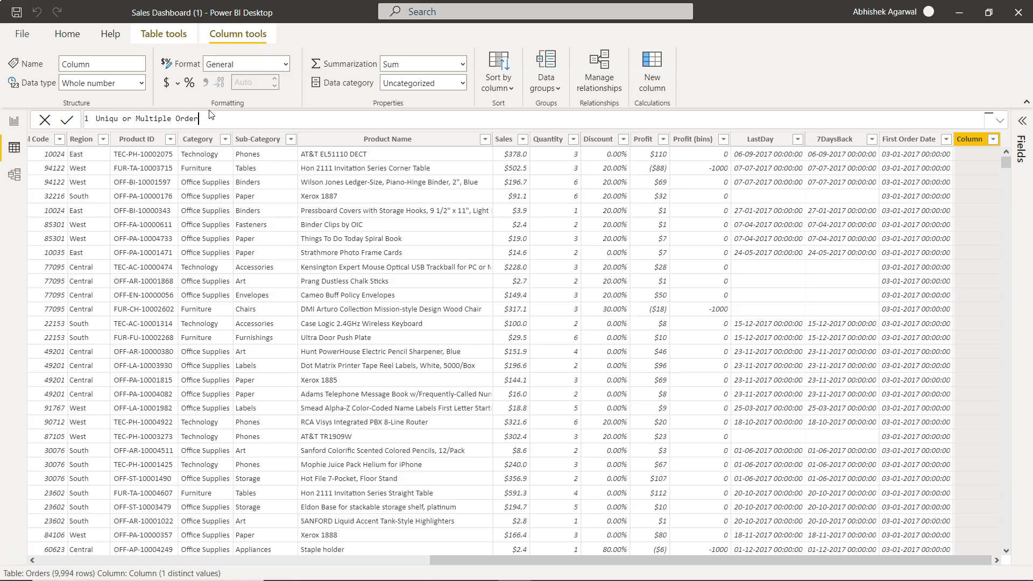
type("s =")
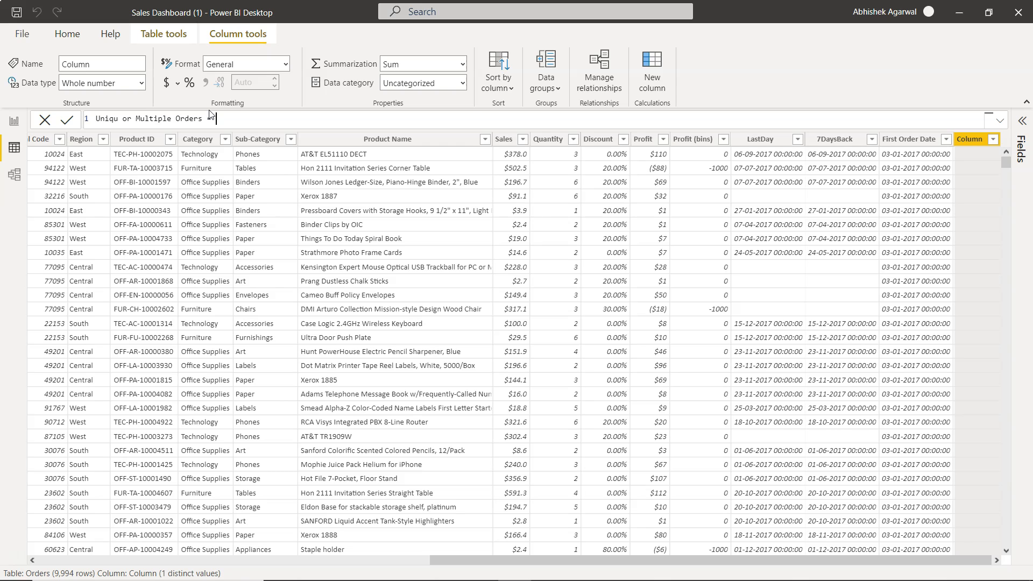
type("cou")
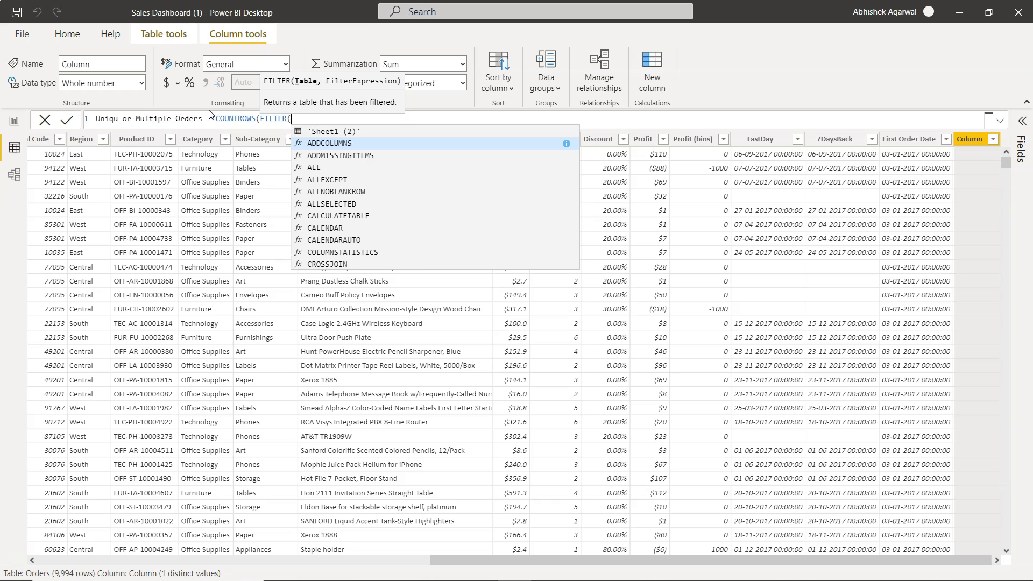
- Build FILTER(Orders, EARLIER(Orders[Order ID])=Orders[Order ID]) inside COUNTROWS, closing the parentheses
type("ord")
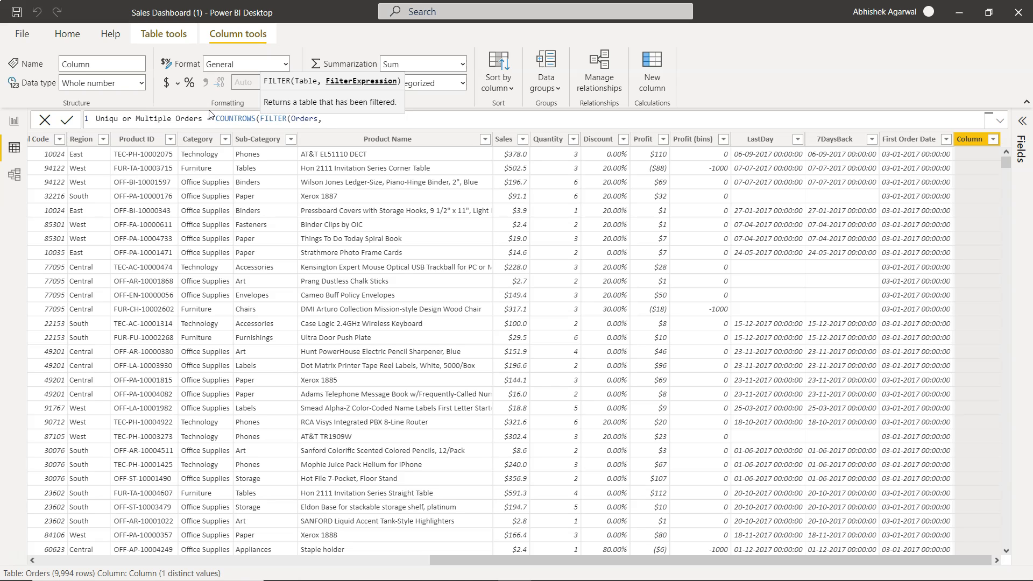
type("EARLIER(")
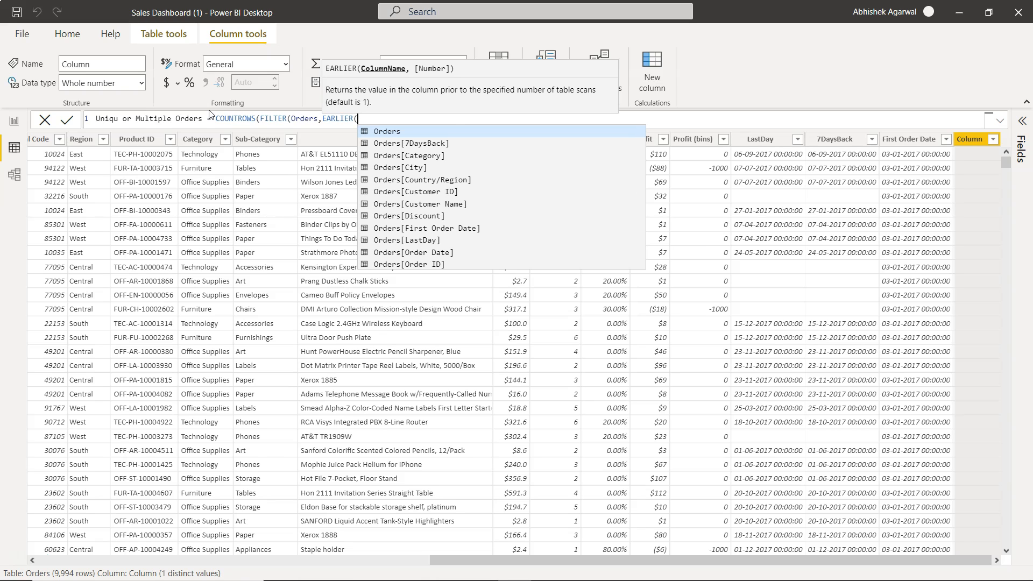
left_click(414, 264)
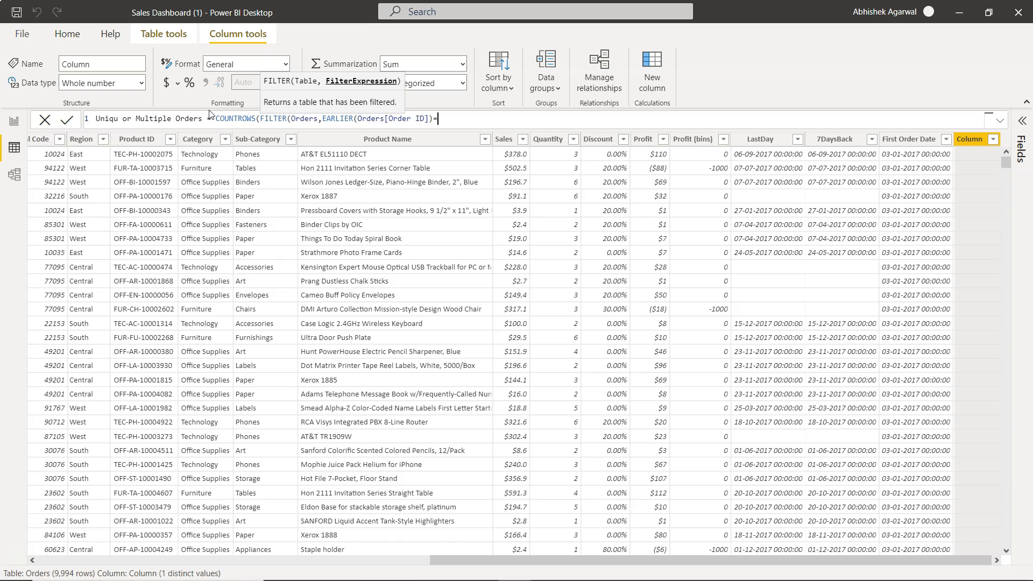
type("order")
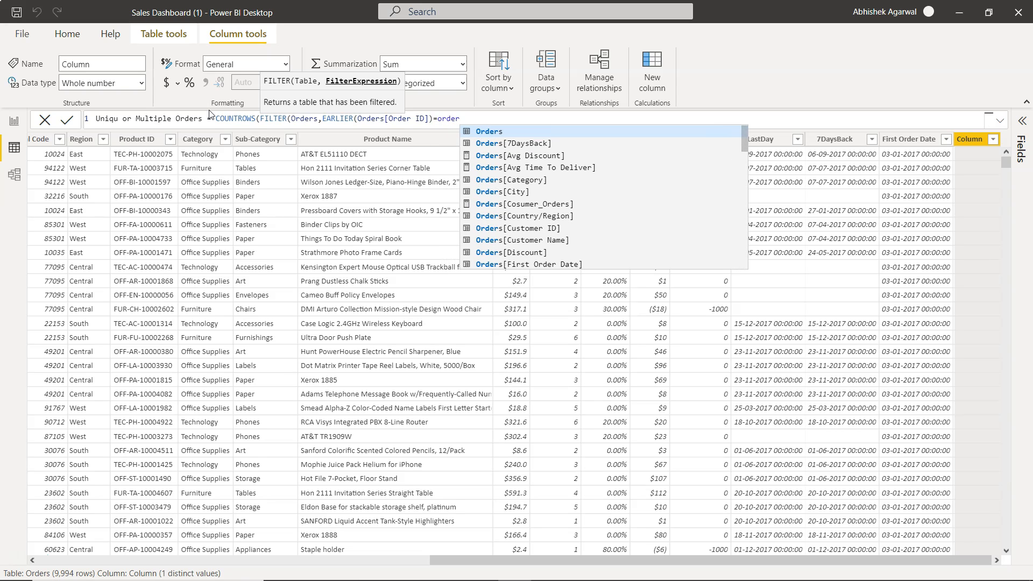
mouse_move(517, 192)
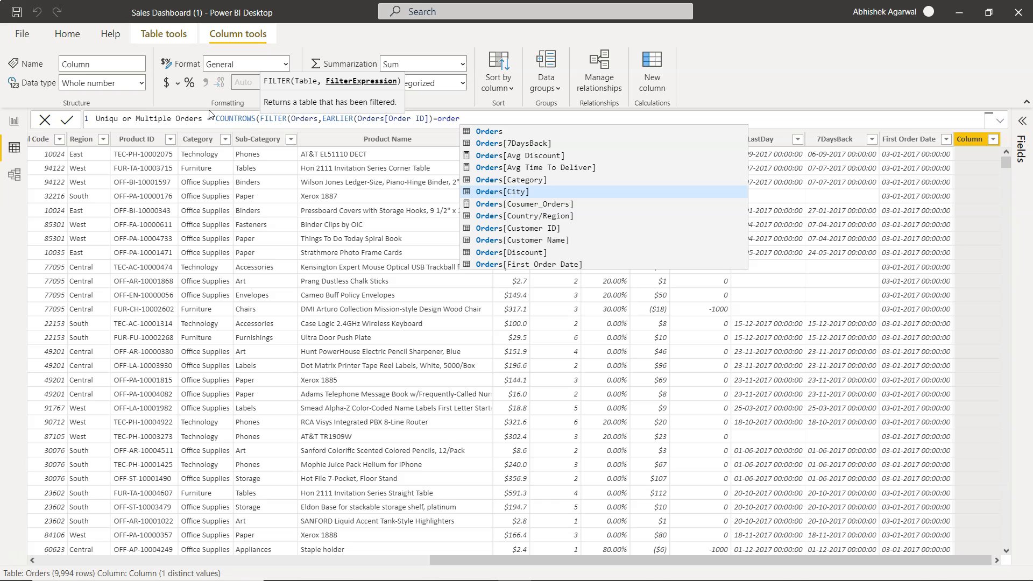
scroll("down", 3)
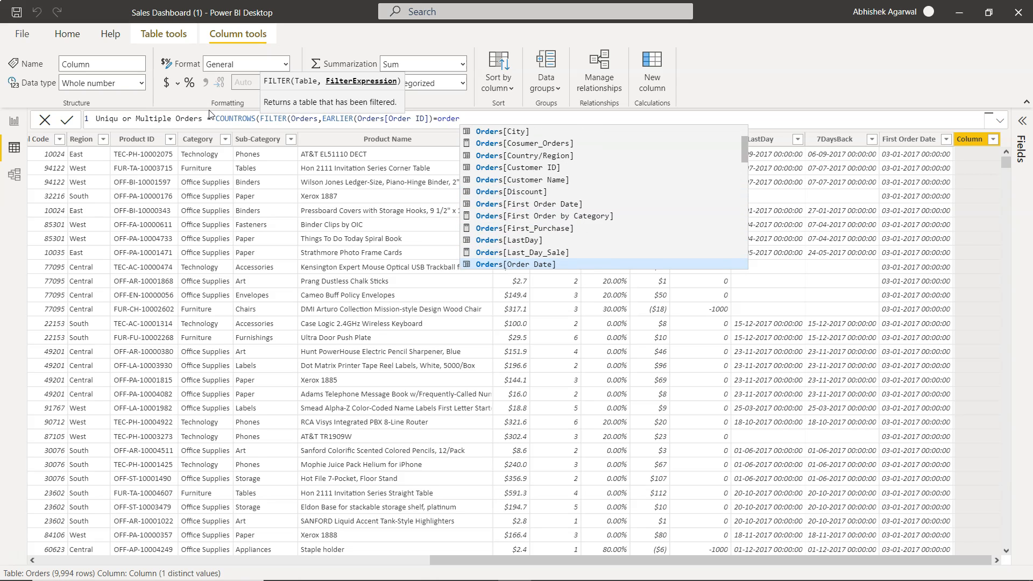
scroll("down", 3)
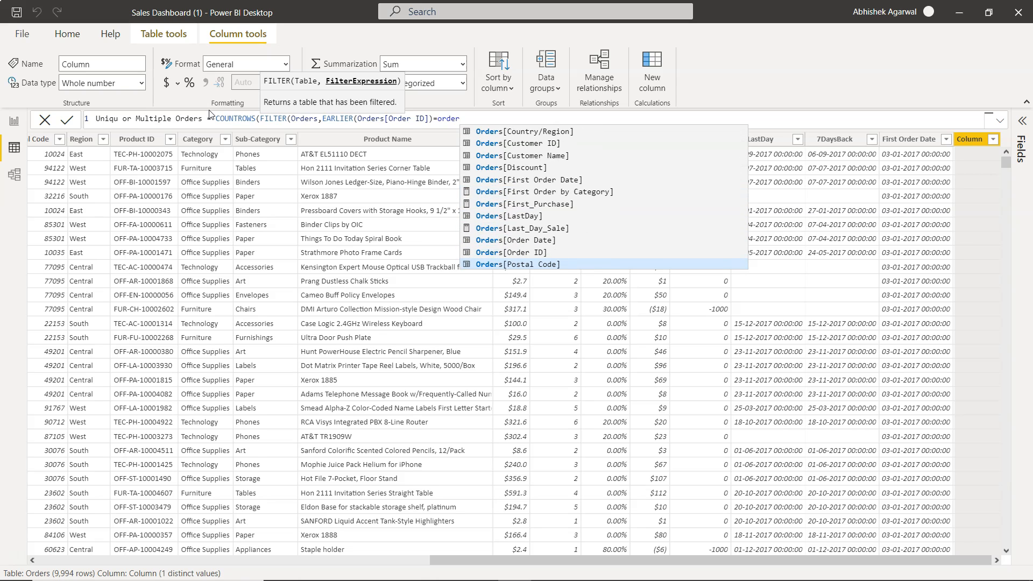
left_click(507, 253)
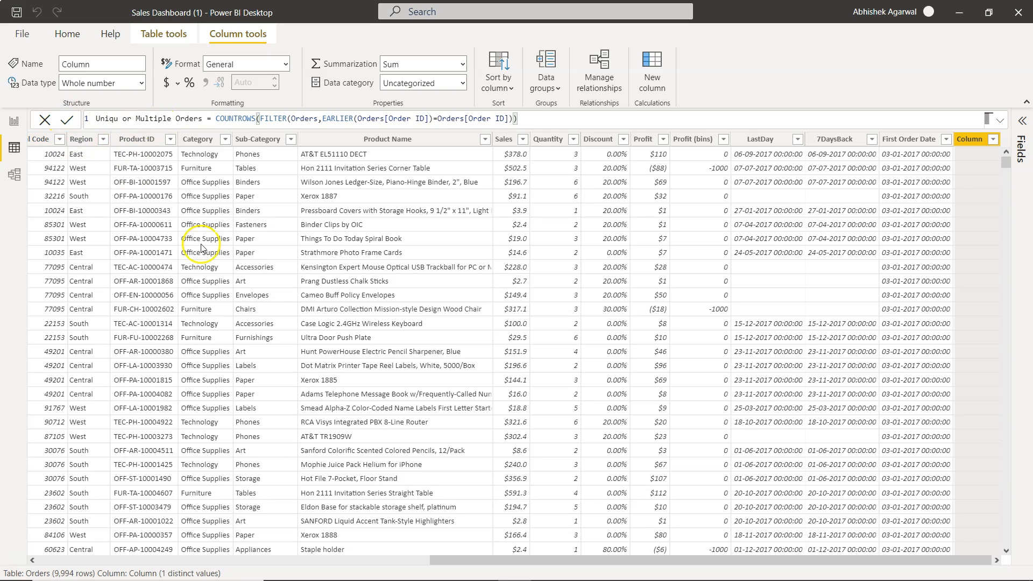
- Commit the DAX formula, creating the Uniqu or Multiple Orders column with 13 distinct counts
left_click(72, 119)
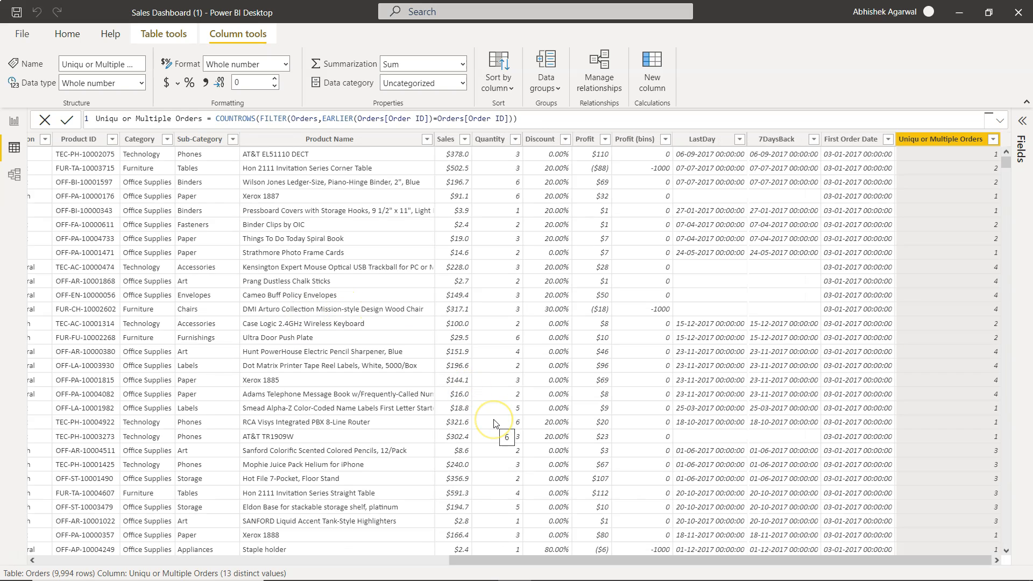
mouse_move(934, 157)
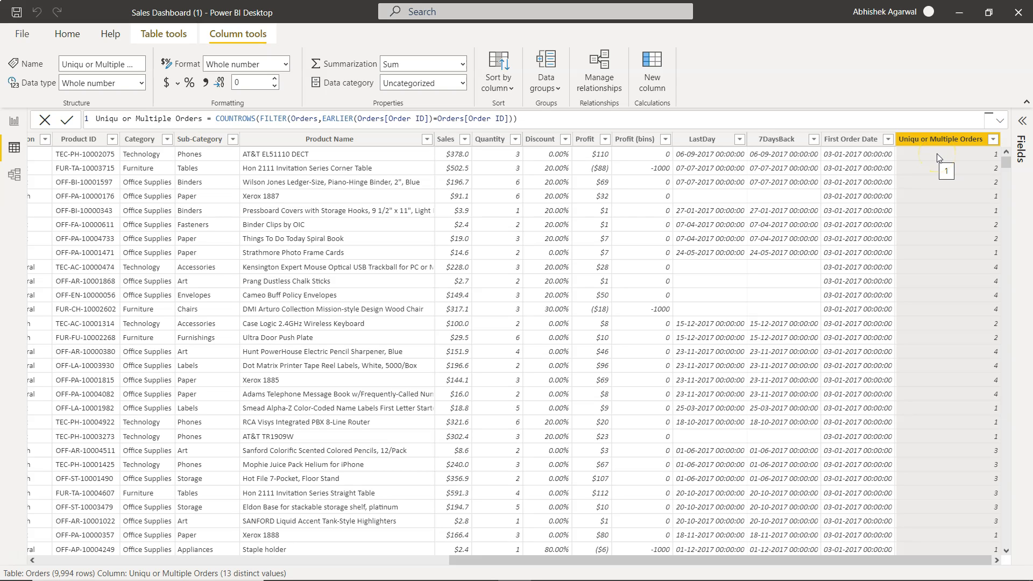
mouse_move(951, 181)
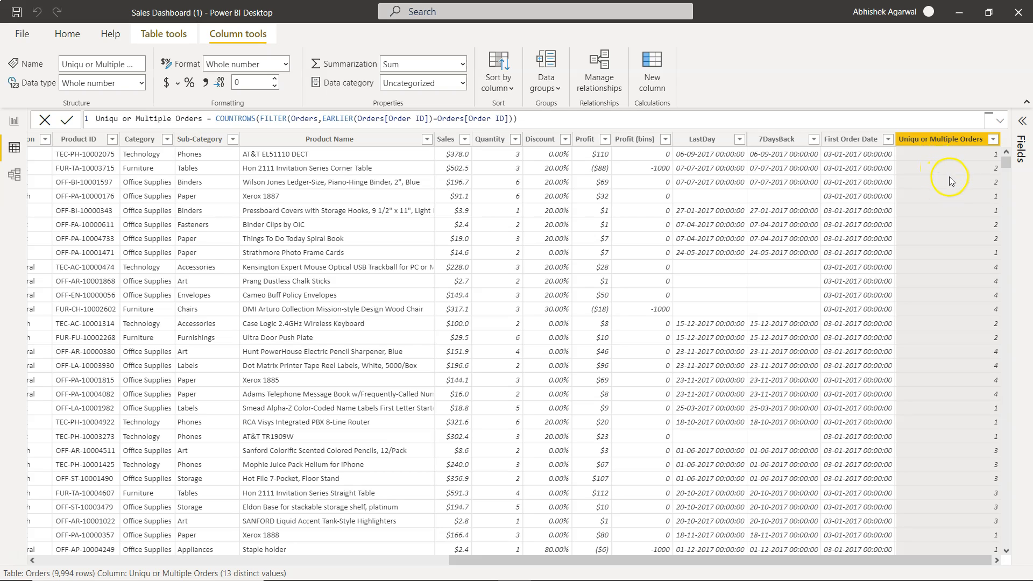
mouse_move(952, 209)
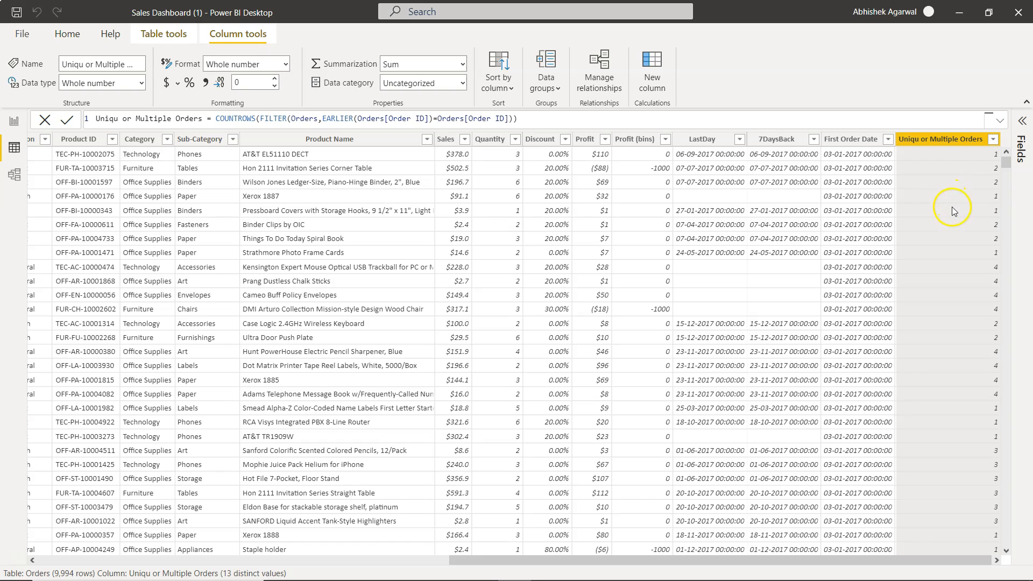
mouse_move(965, 237)
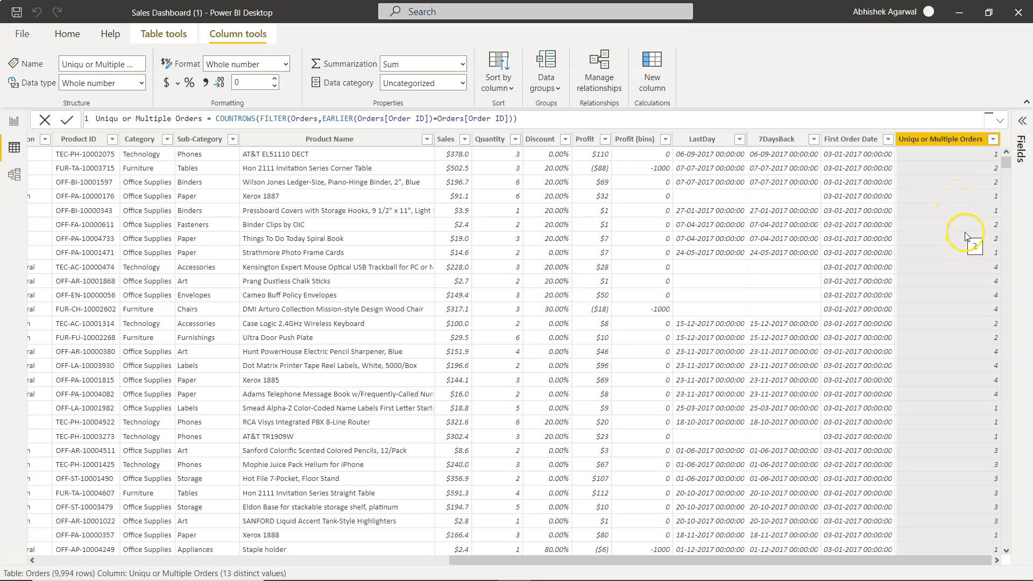
mouse_move(969, 262)
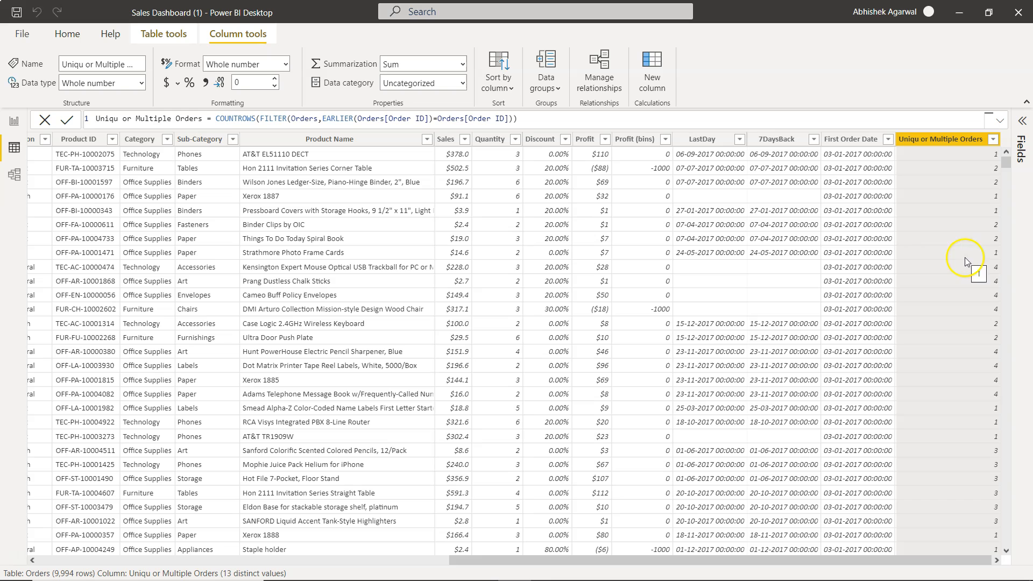
mouse_move(966, 311)
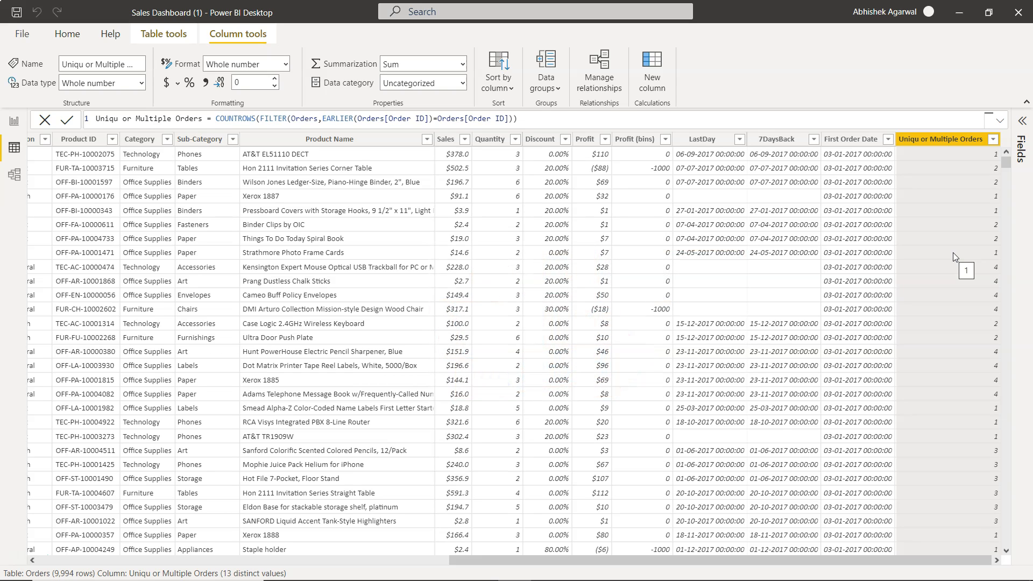
mouse_move(985, 161)
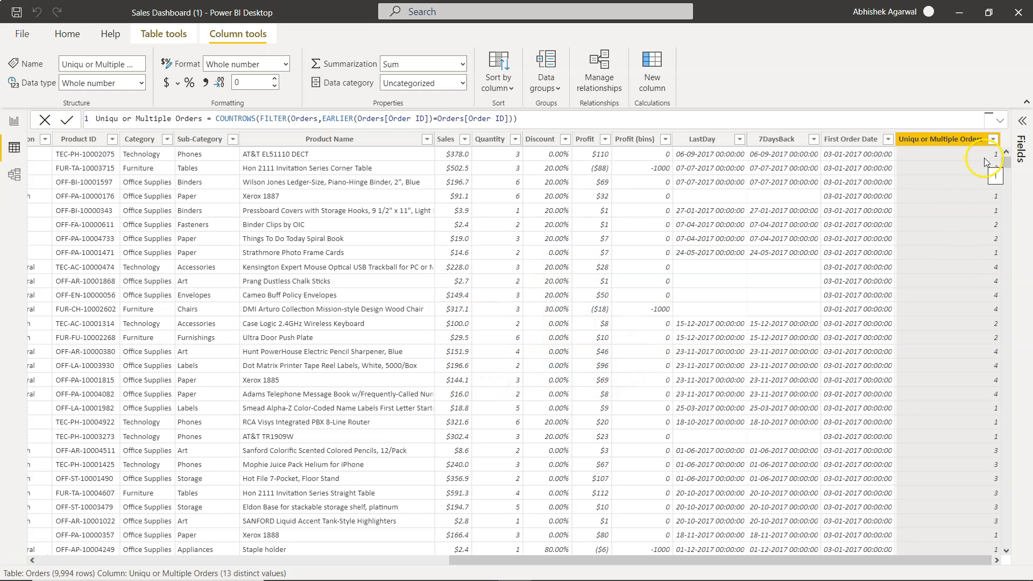